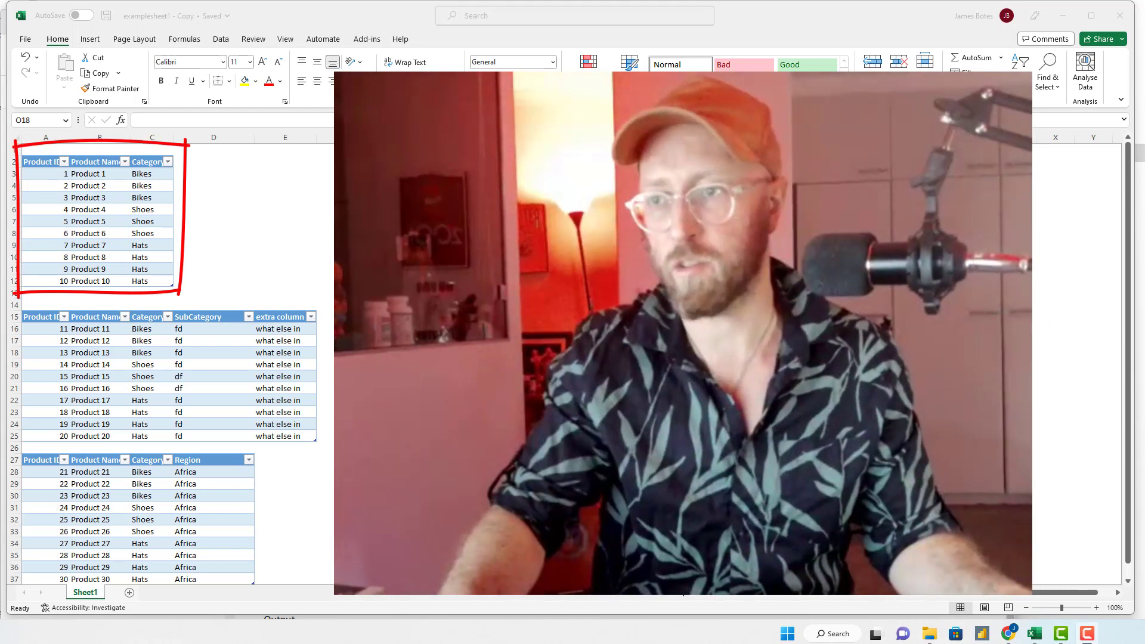
Review the three product tables on Sheet1, then start a new blank workbook
{"action": "left_click", "coordinate": [95, 233]}
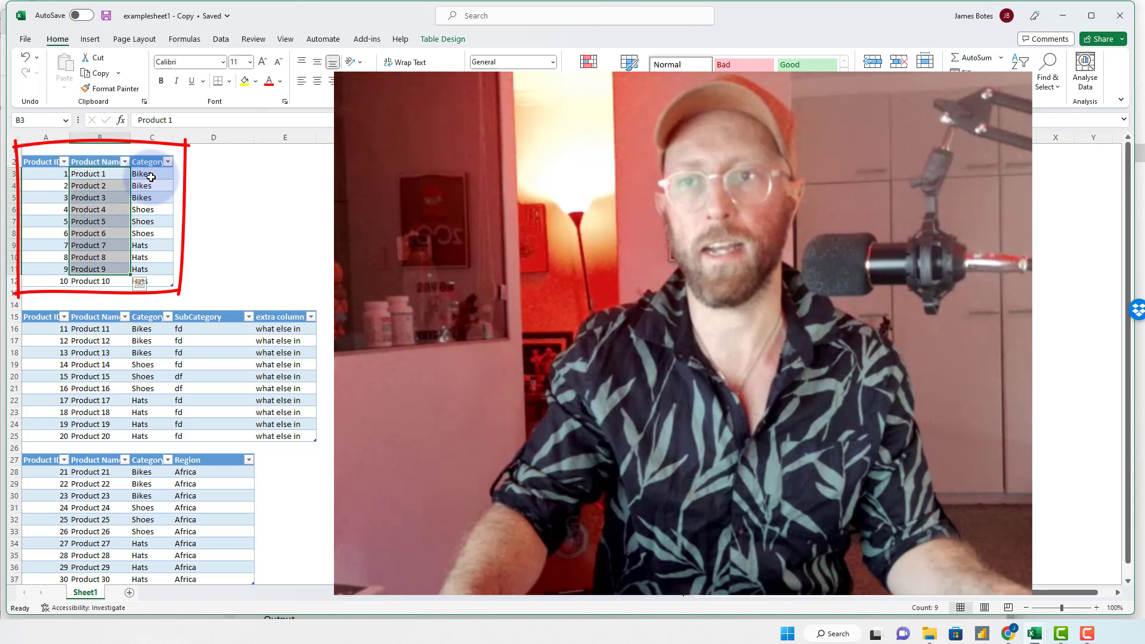
{"action": "left_click", "coordinate": [285, 245]}
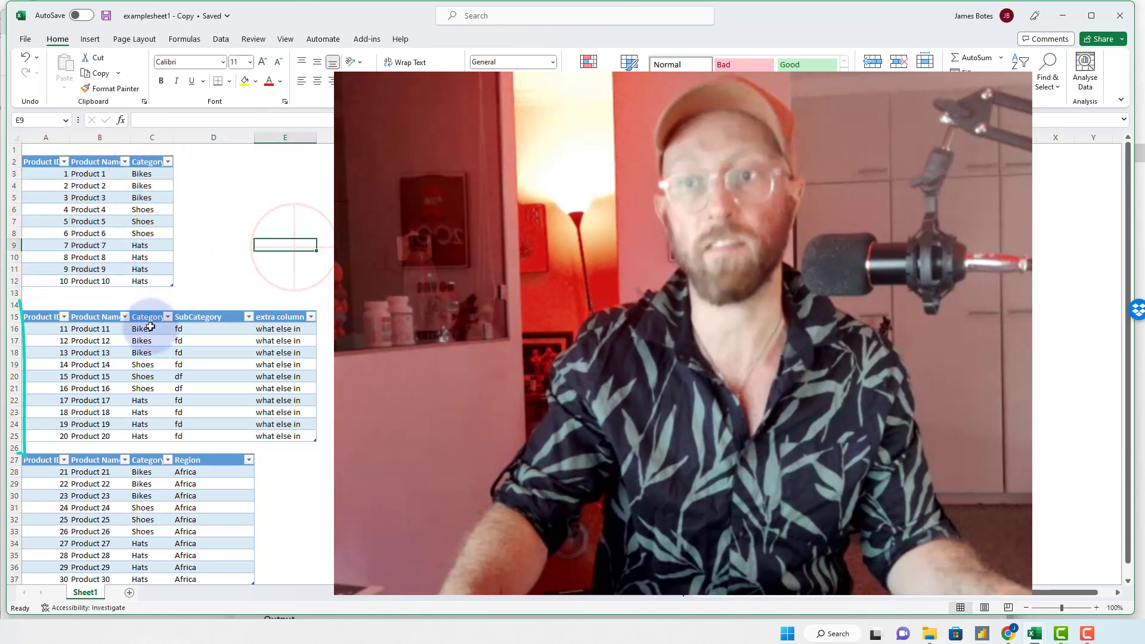
{"action": "left_click", "coordinate": [278, 353]}
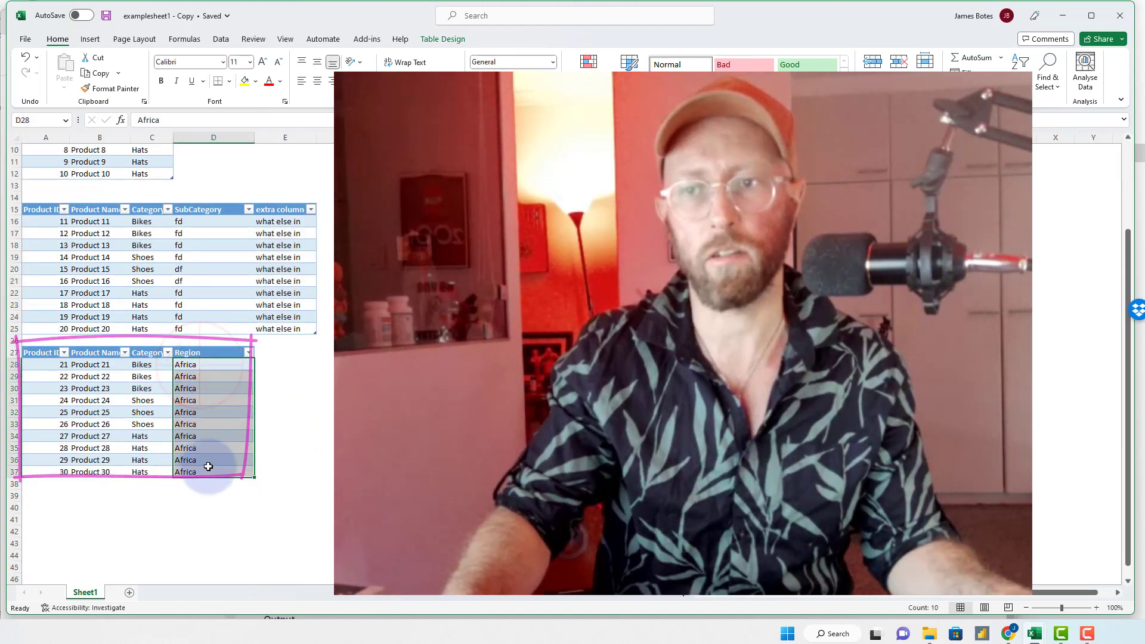
{"action": "scroll", "scroll_direction": "up", "scroll_amount": 3}
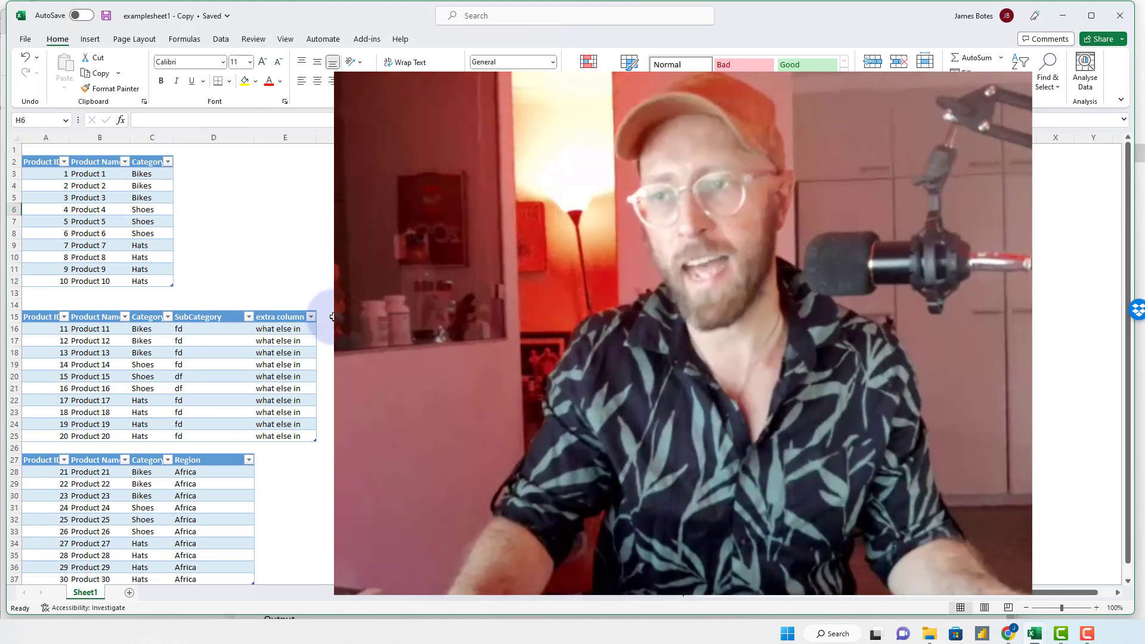
{"action": "left_click", "coordinate": [199, 316]}
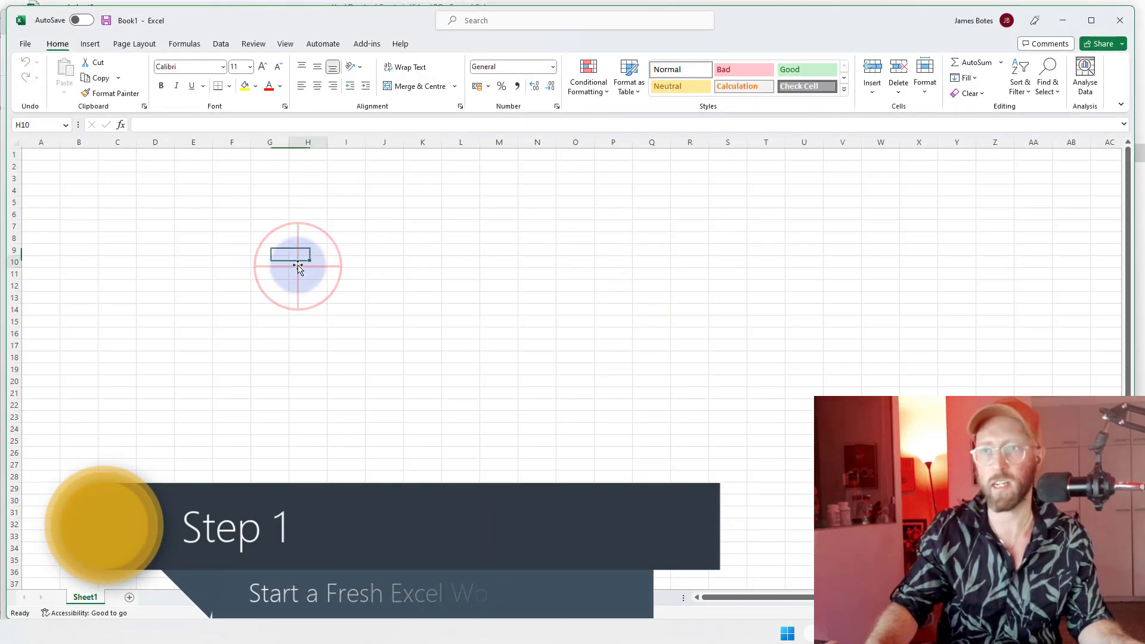
Import 'examplesheet1 - Copy' via Get Data > From Excel Workbook and choose Transform Data
{"action": "left_click", "coordinate": [221, 44]}
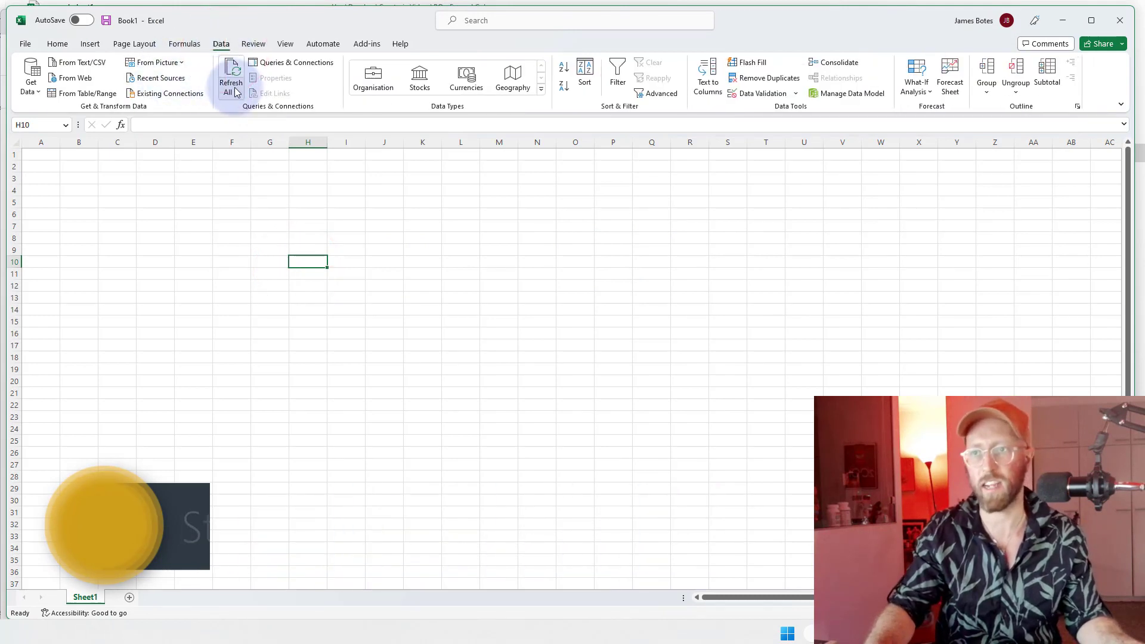
{"action": "left_click", "coordinate": [30, 75]}
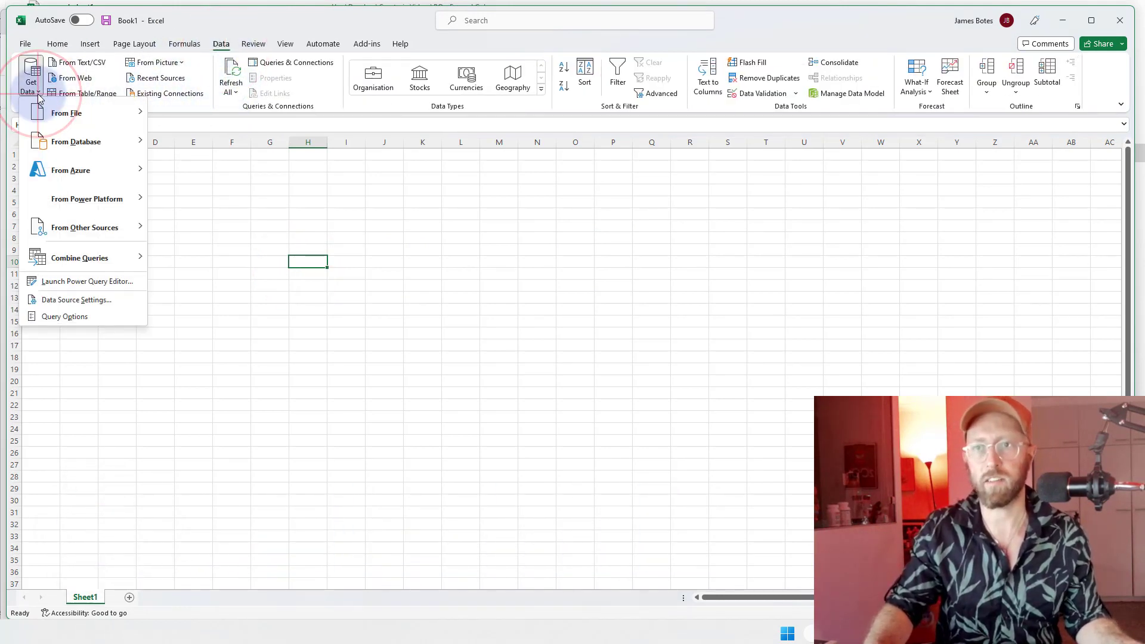
{"action": "left_click", "coordinate": [431, 217]}
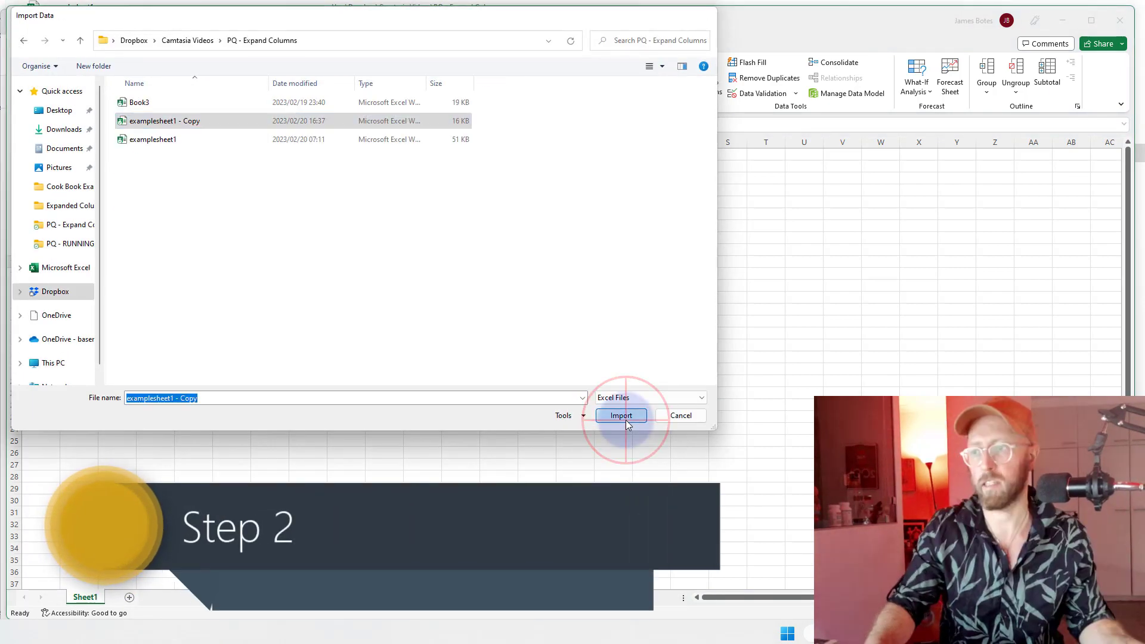
{"action": "left_click", "coordinate": [619, 415]}
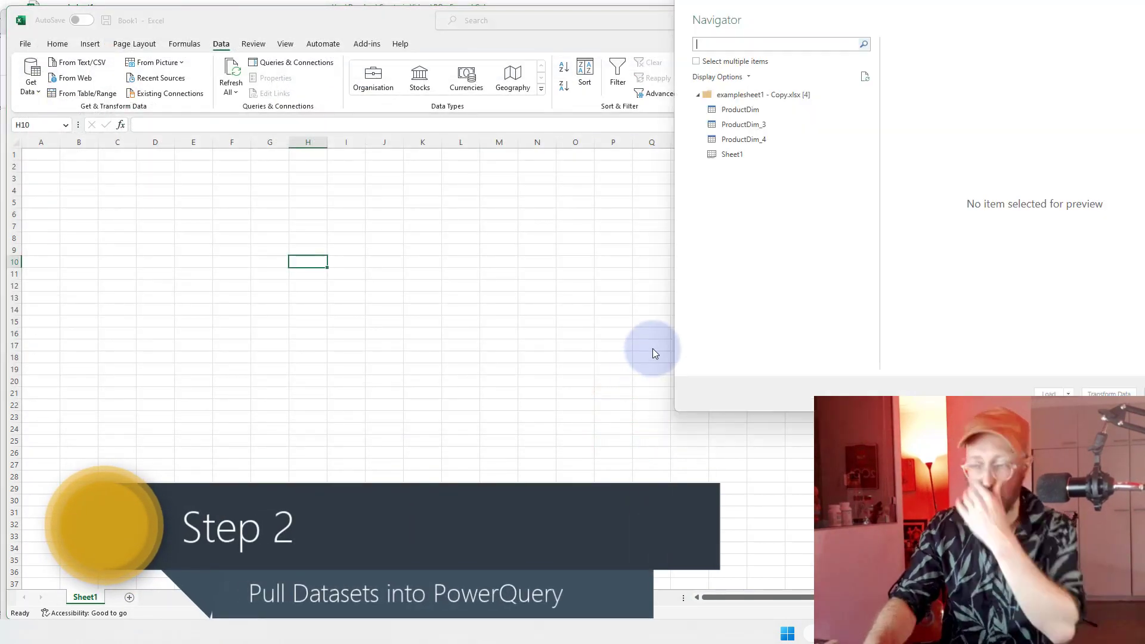
{"action": "left_click", "coordinate": [762, 94]}
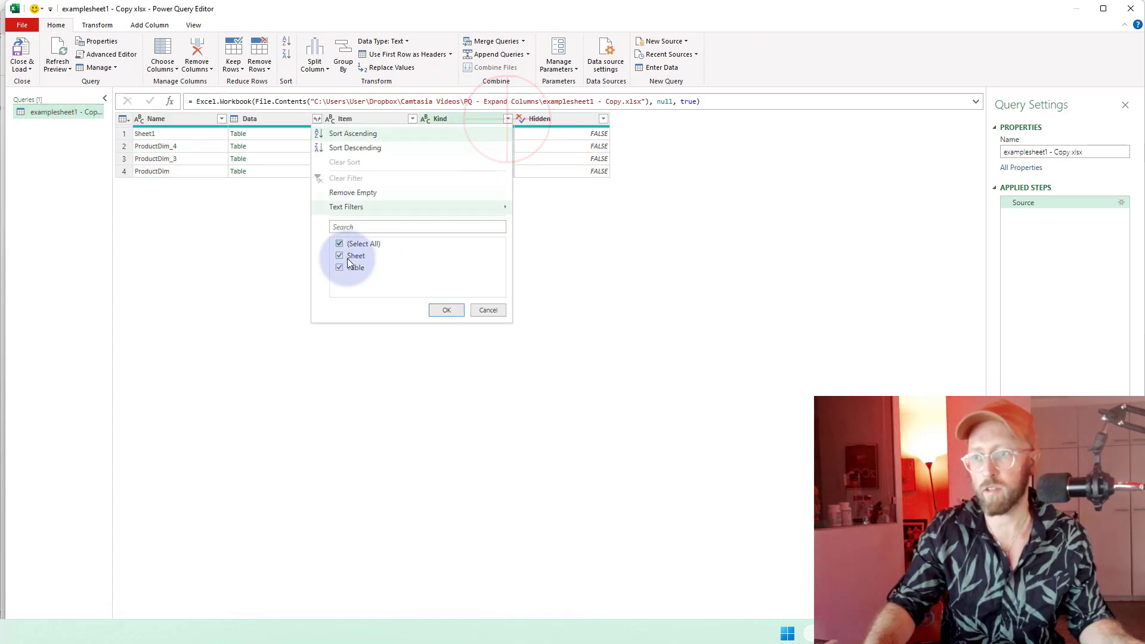
Filter Kind to Table and remove all columns except Data and Item
{"action": "left_click", "coordinate": [446, 310]}
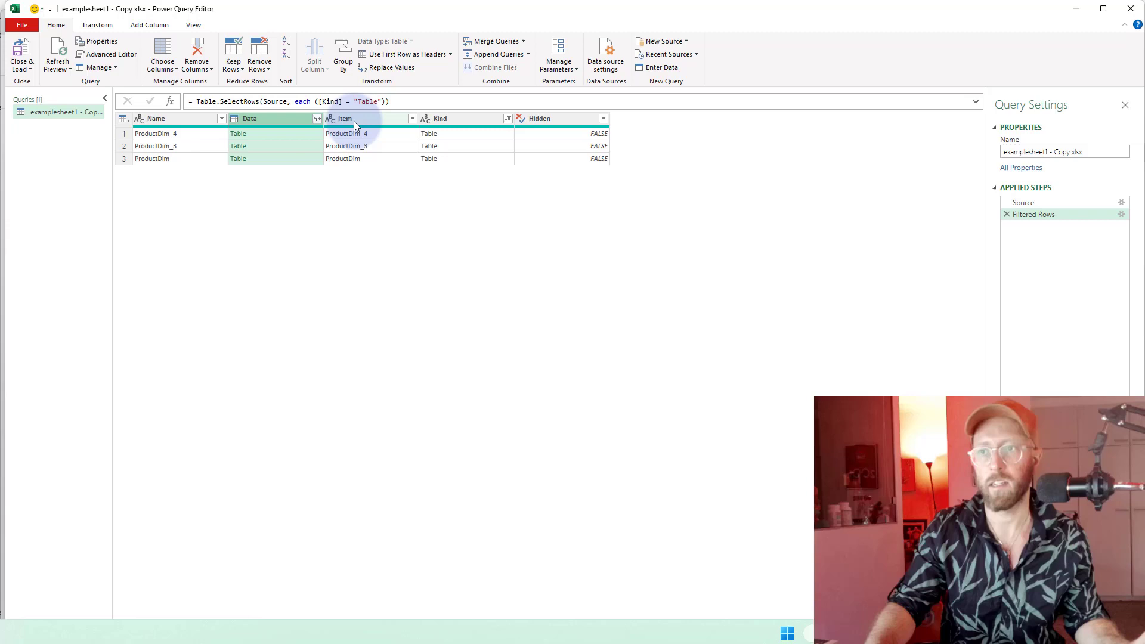
{"action": "right_click", "coordinate": [354, 118]}
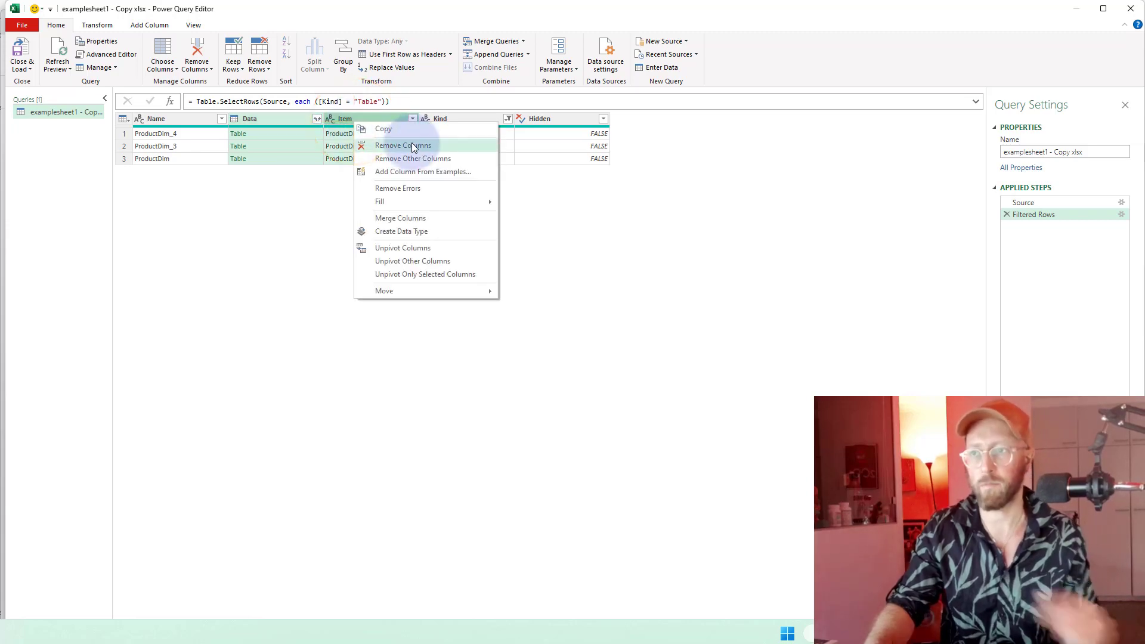
{"action": "left_click", "coordinate": [413, 158]}
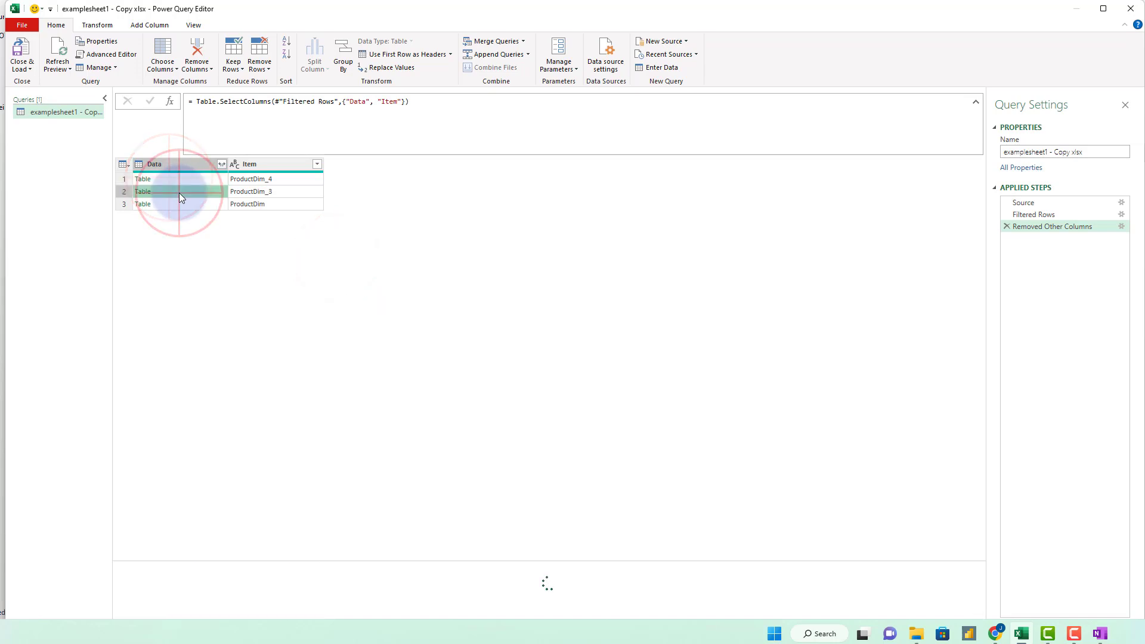
Preview the ProductDim, ProductDim_3 and ProductDim_4 table cells
{"action": "left_click", "coordinate": [142, 204]}
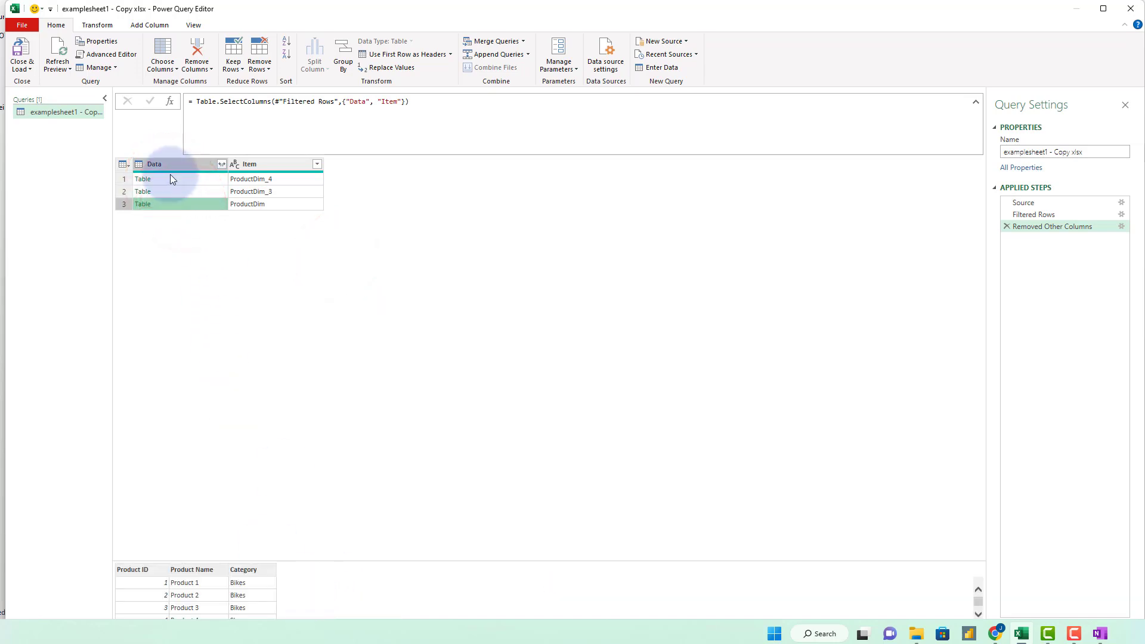
{"action": "left_click", "coordinate": [143, 178]}
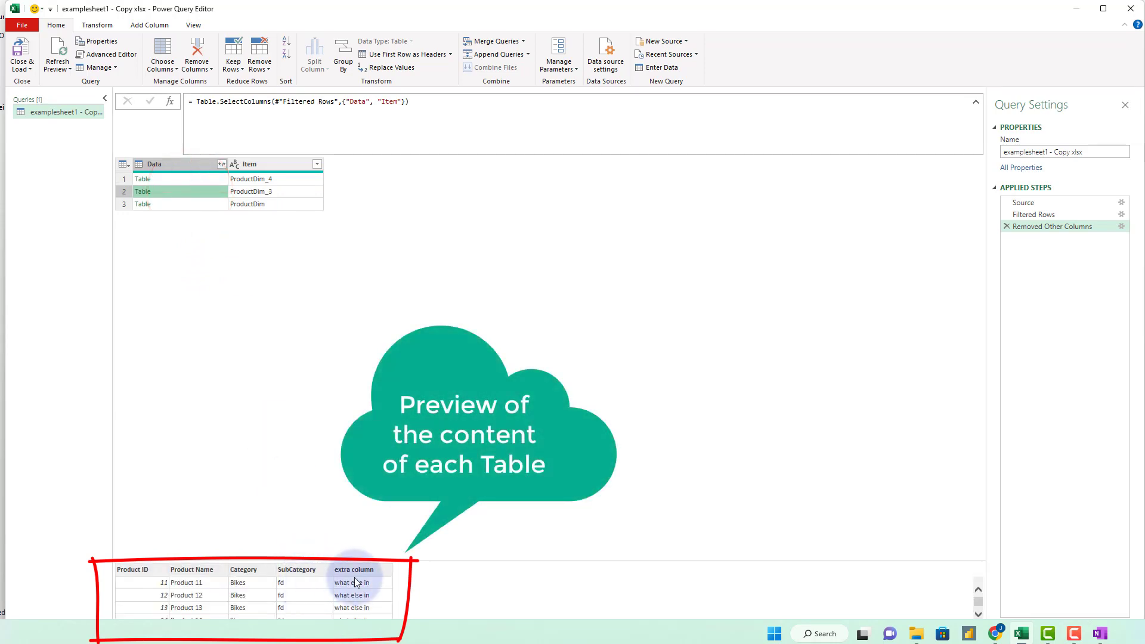
{"action": "left_click", "coordinate": [141, 204]}
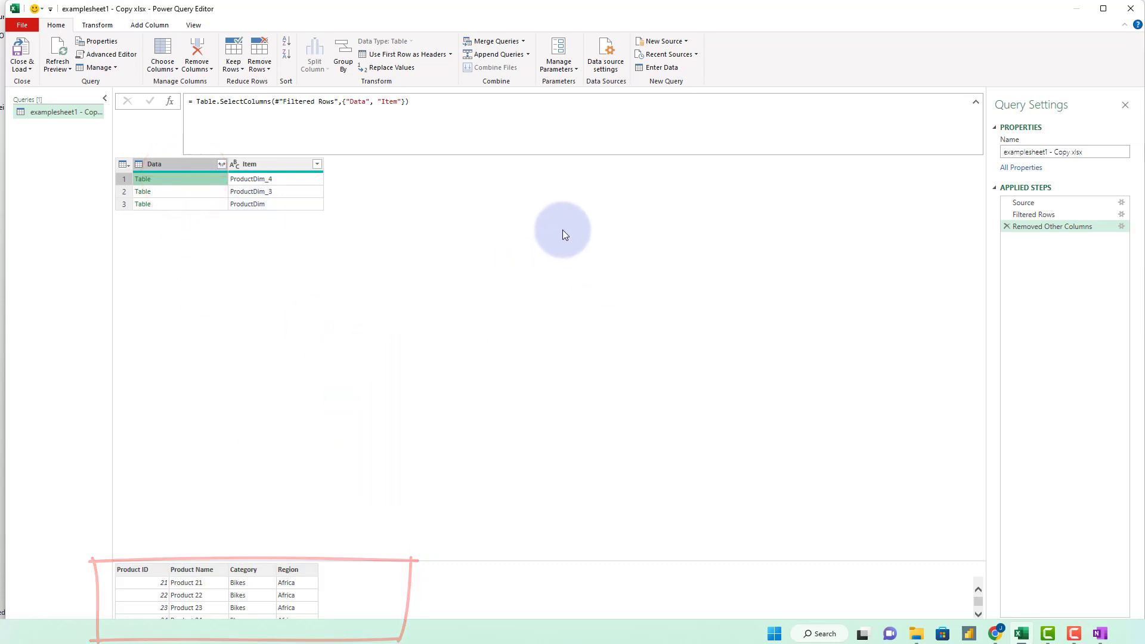
{"action": "left_click", "coordinate": [149, 25]}
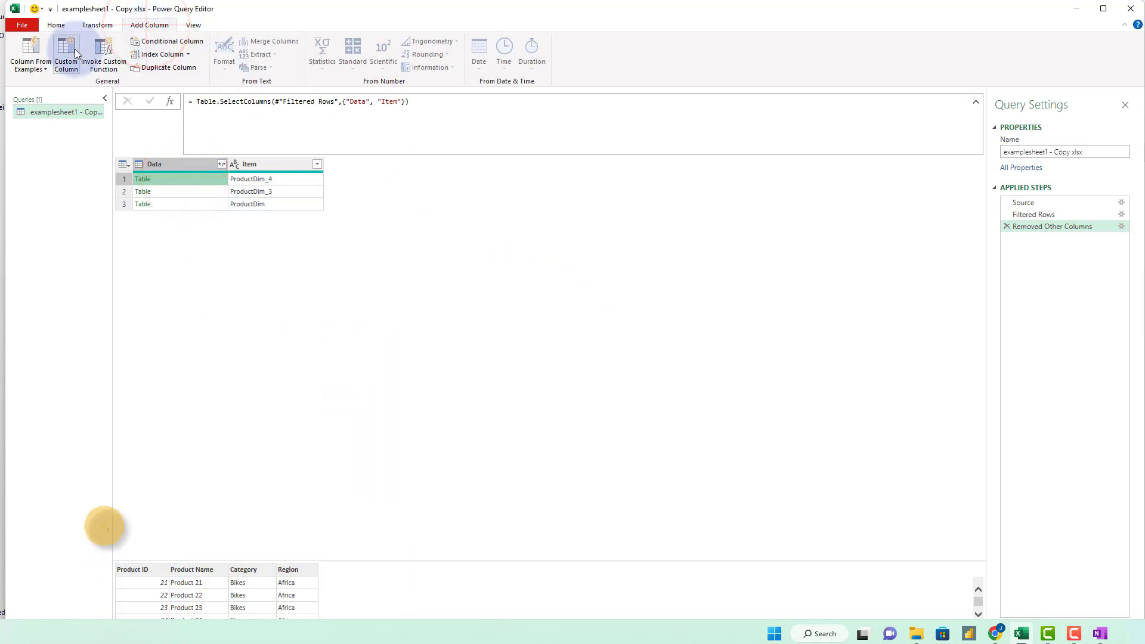
Add a custom column TableColumns with formula Table.ColumnNames([Data])
{"action": "left_click", "coordinate": [66, 51]}
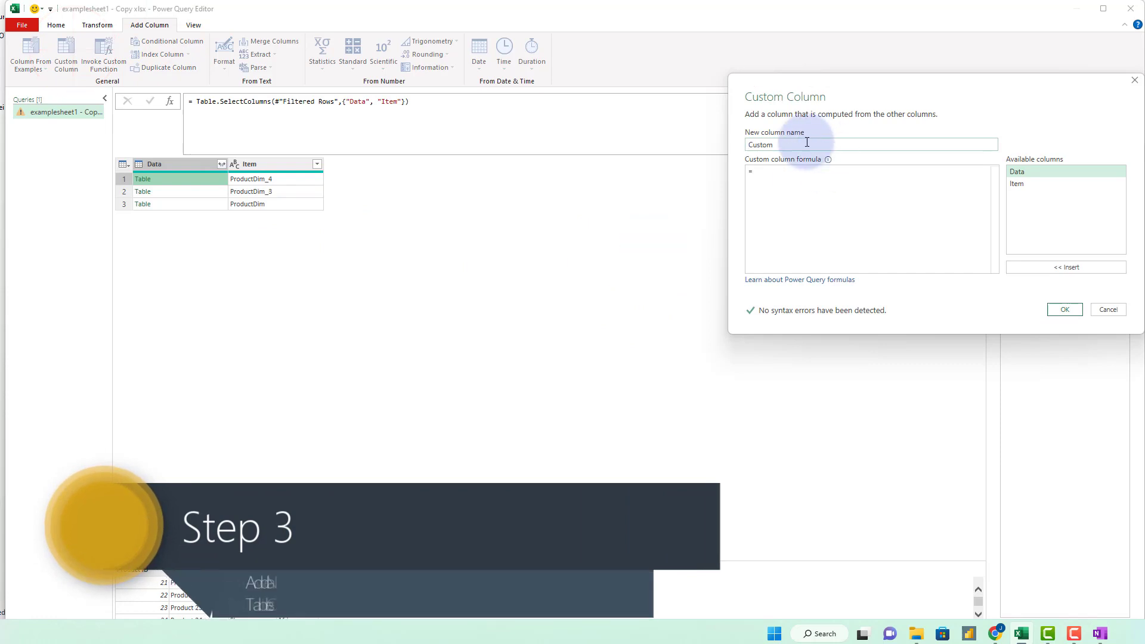
{"action": "type", "text": "TableC"}
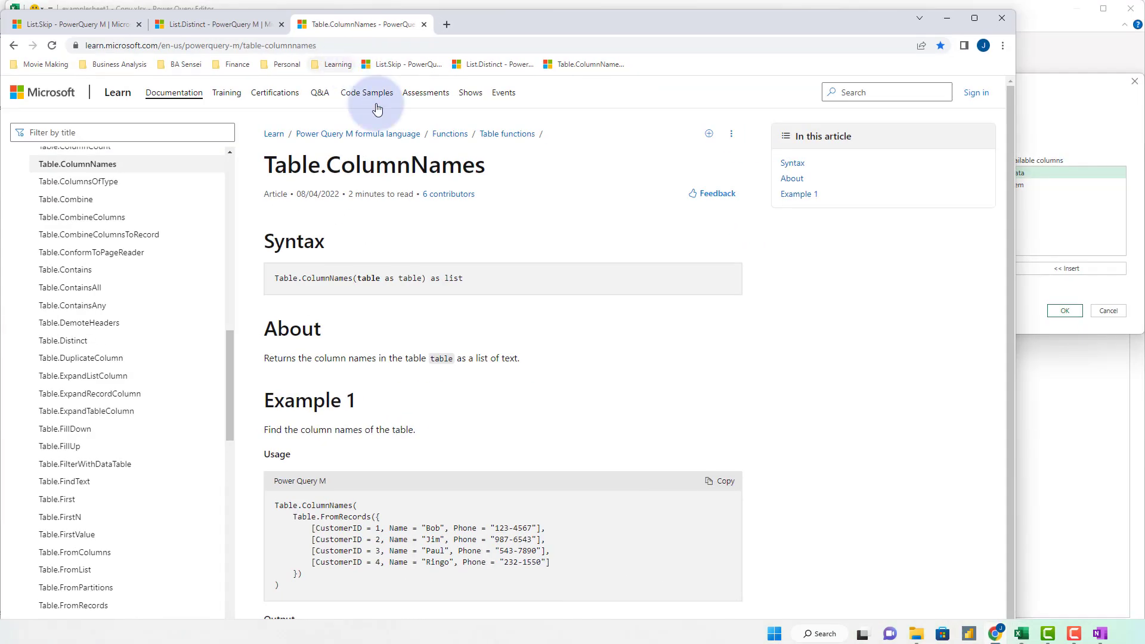
{"action": "mouse_move", "coordinate": [427, 169]}
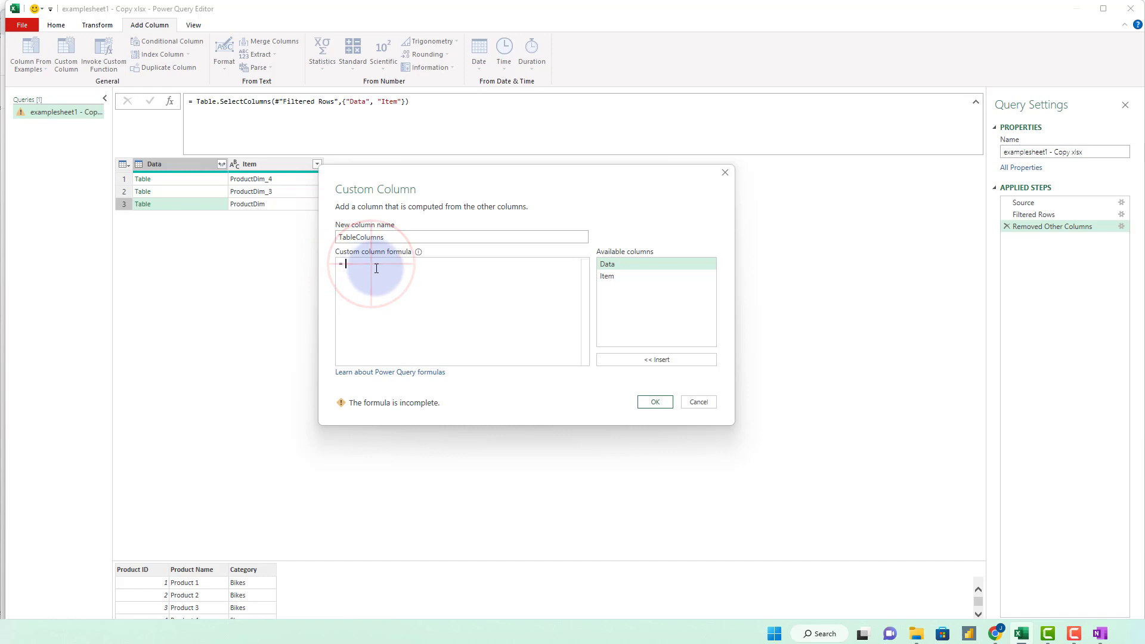
{"action": "type", "text": "Table.Column"}
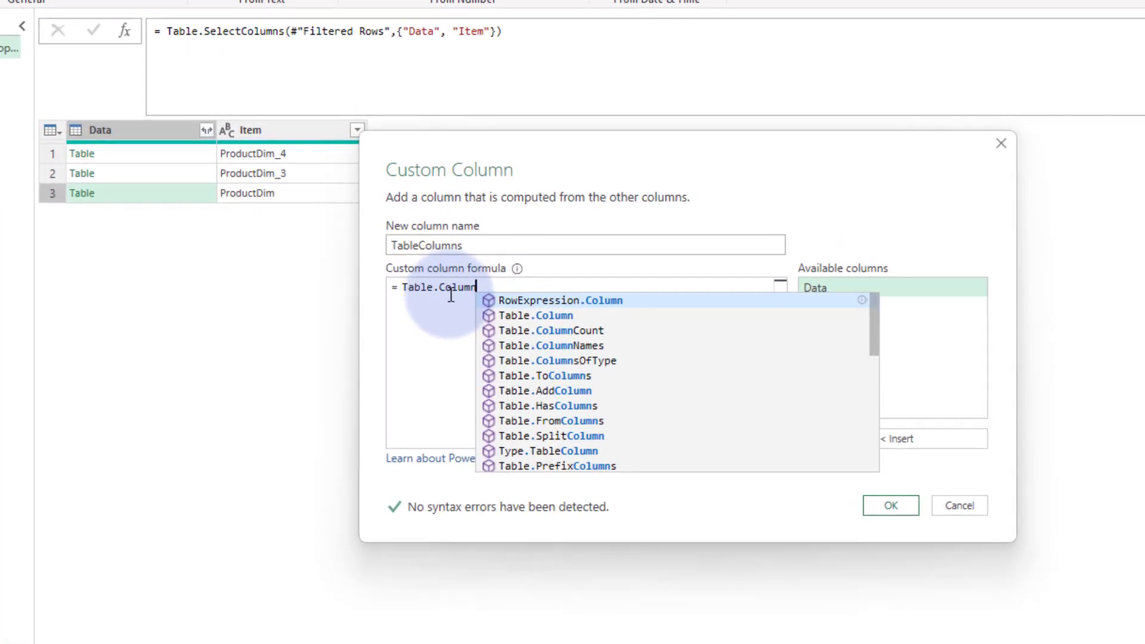
{"action": "left_click", "coordinate": [551, 346]}
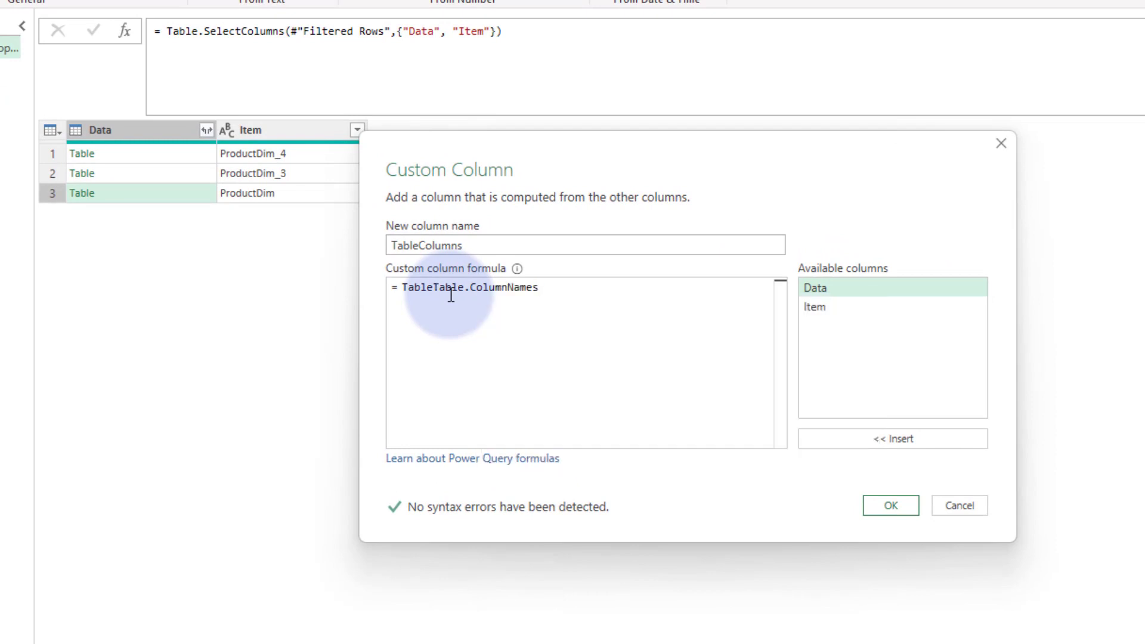
{"action": "type", "text": "("}
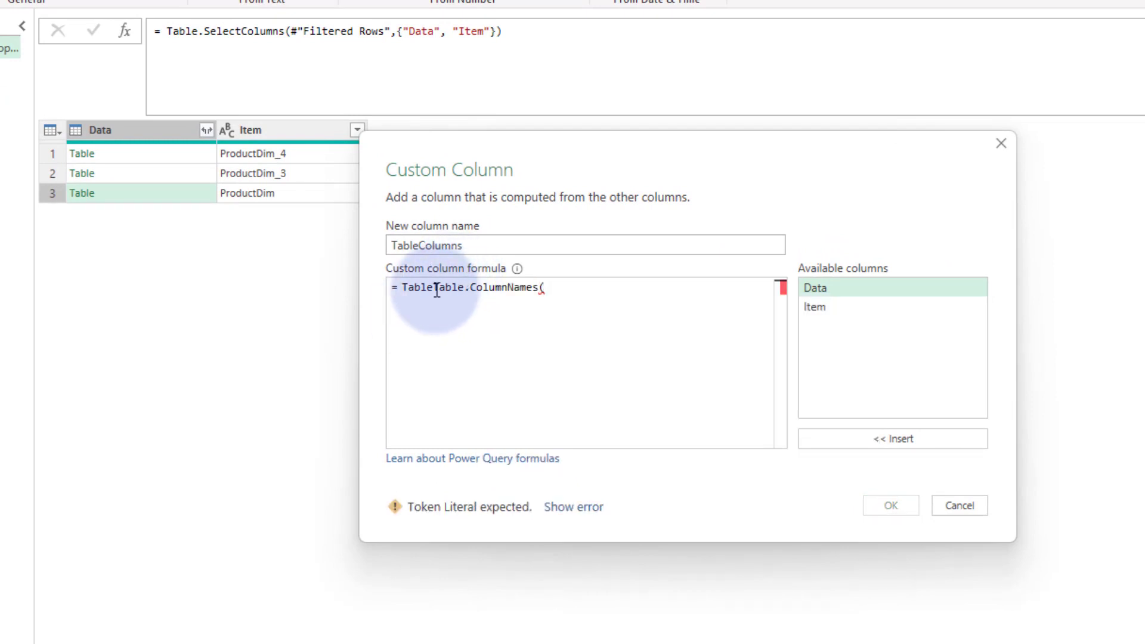
{"action": "left_click", "coordinate": [511, 287]}
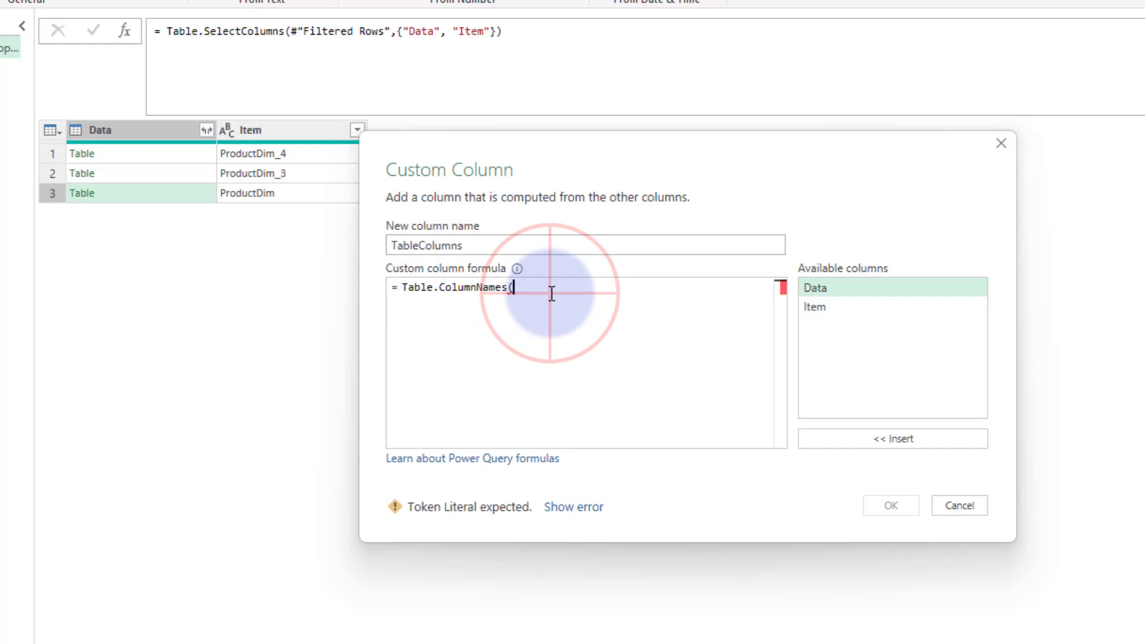
{"action": "double_click", "coordinate": [815, 287]}
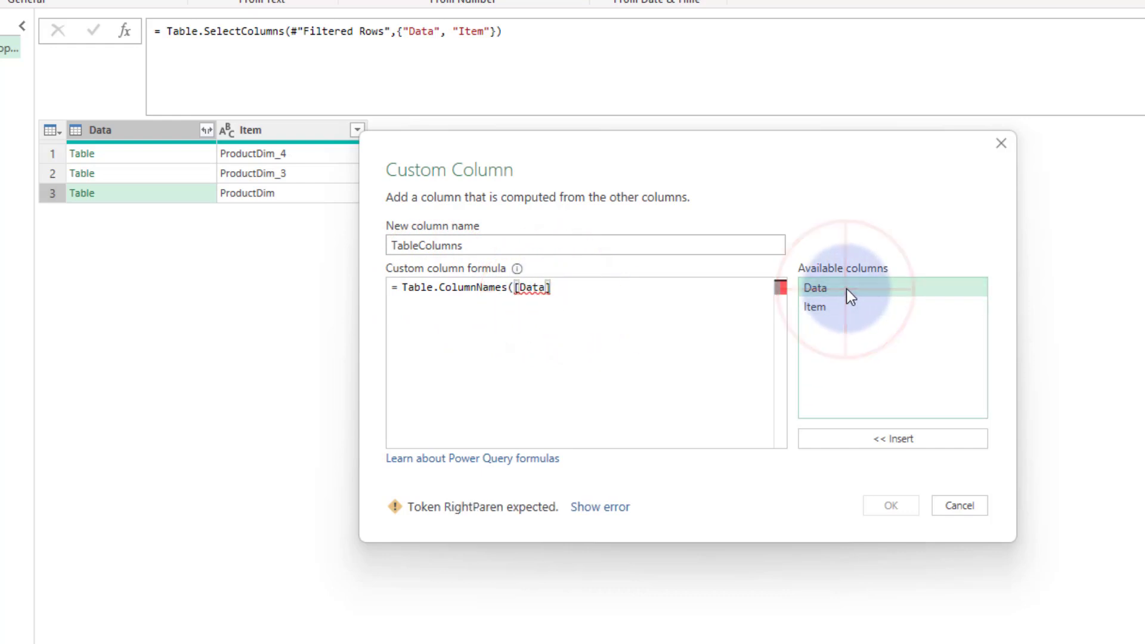
{"action": "type", "text": ")"}
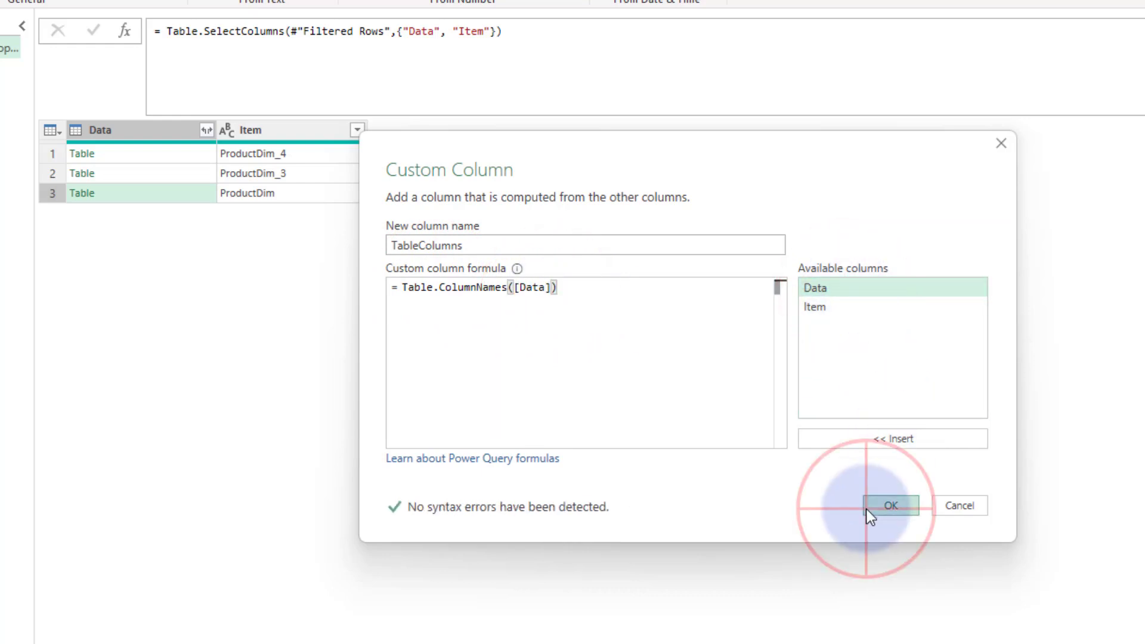
{"action": "left_click", "coordinate": [890, 505]}
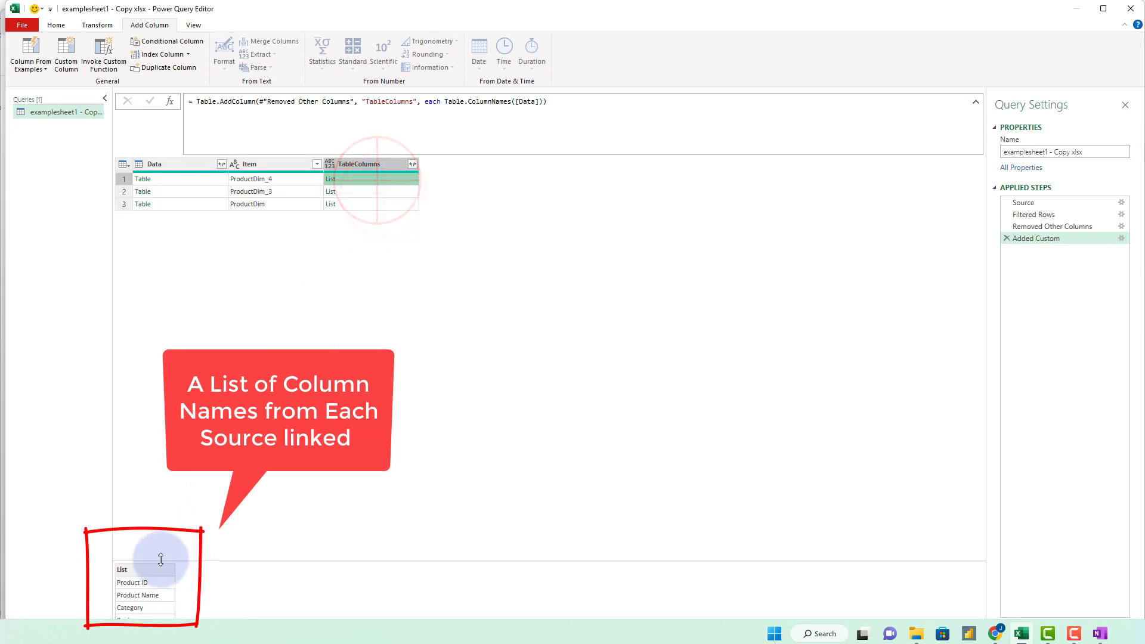
{"action": "mouse_move", "coordinate": [584, 7]}
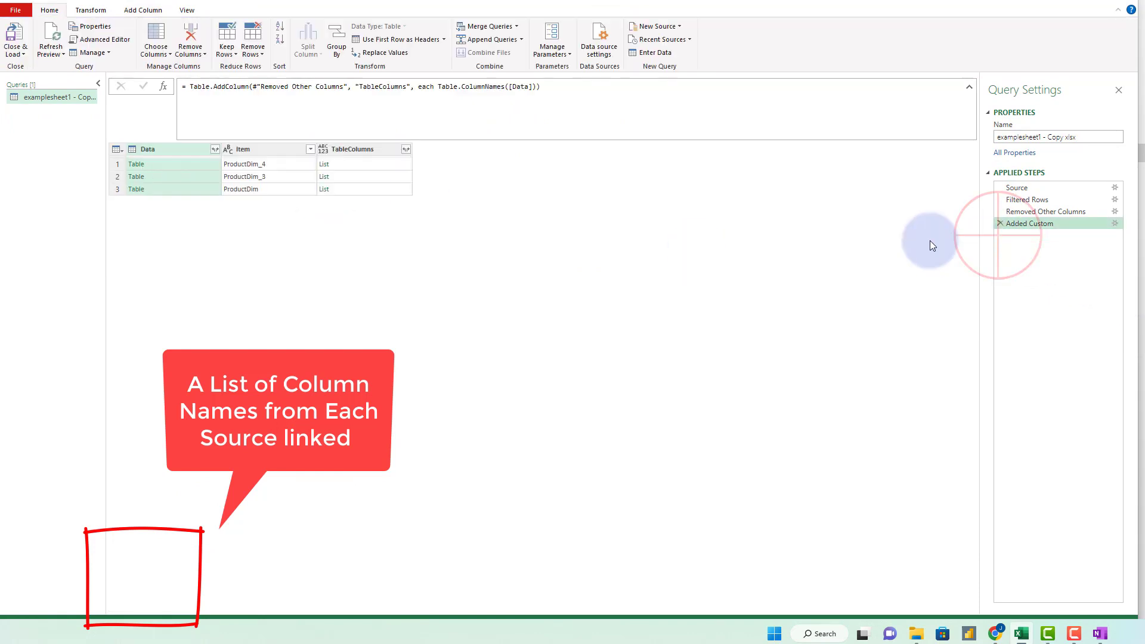
Preview the name lists, then expand TableColumns to new rows
{"action": "left_click", "coordinate": [324, 163]}
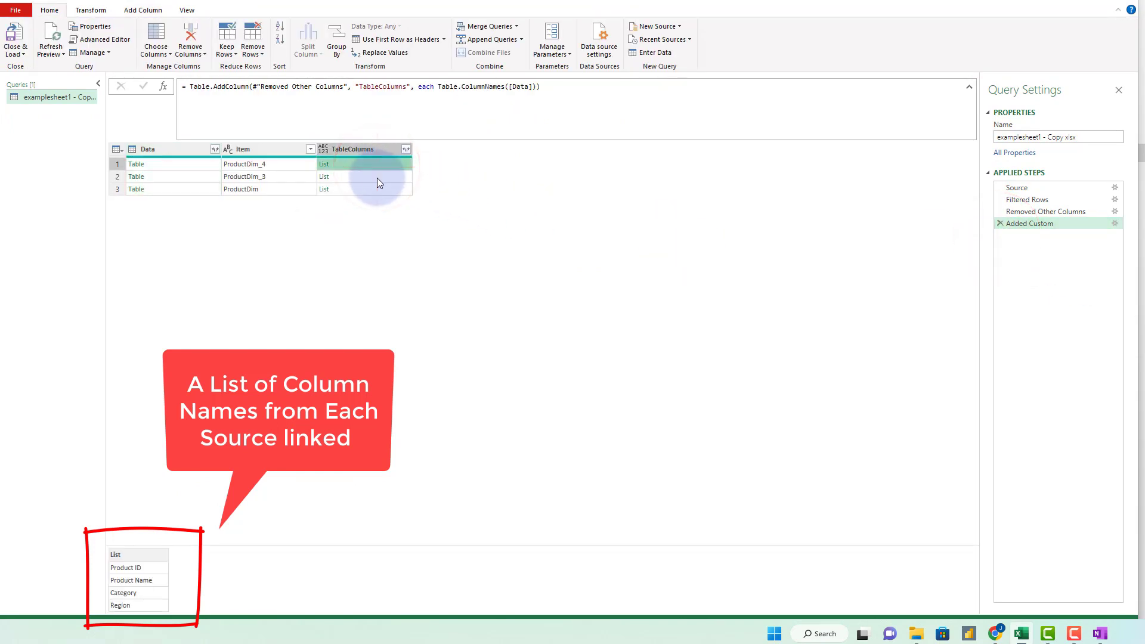
{"action": "left_click", "coordinate": [365, 188]}
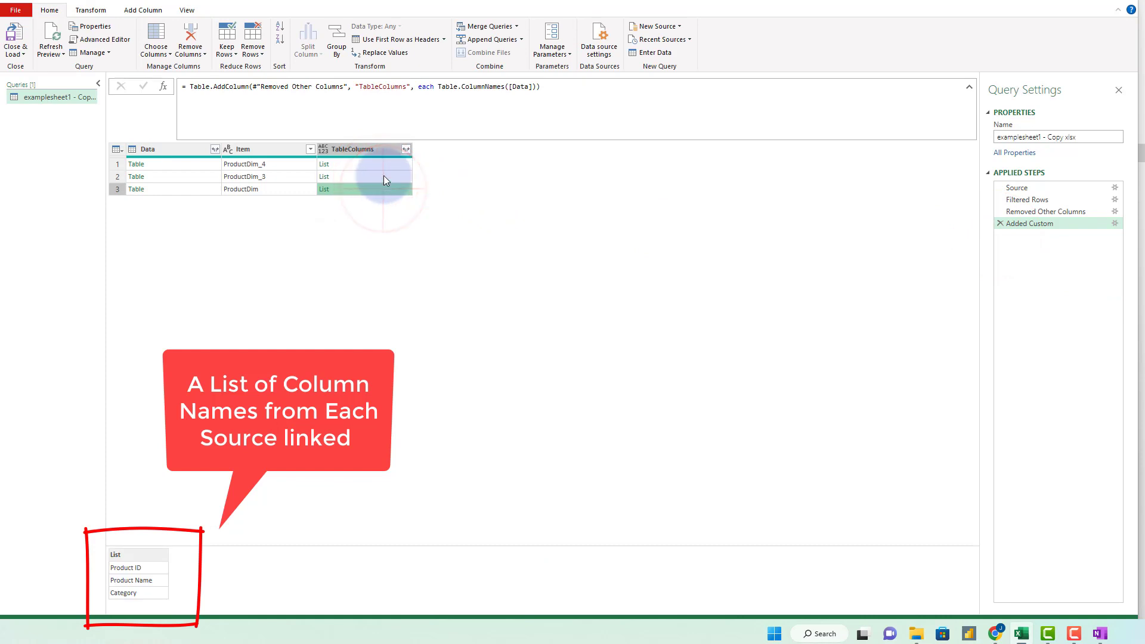
{"action": "mouse_move", "coordinate": [408, 155]}
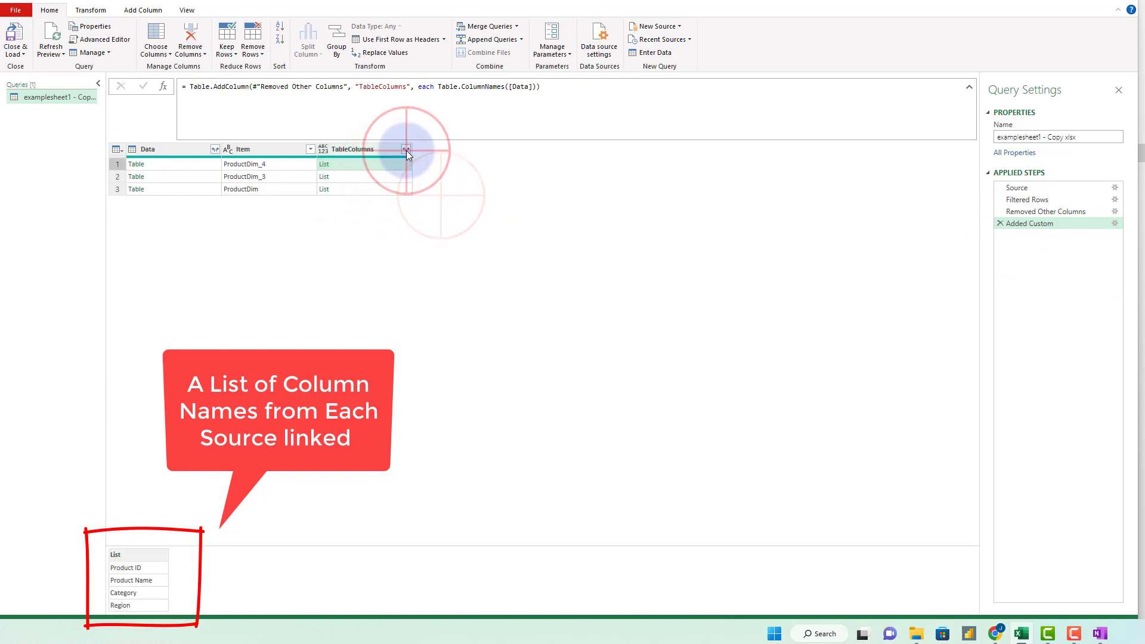
{"action": "left_click", "coordinate": [405, 149]}
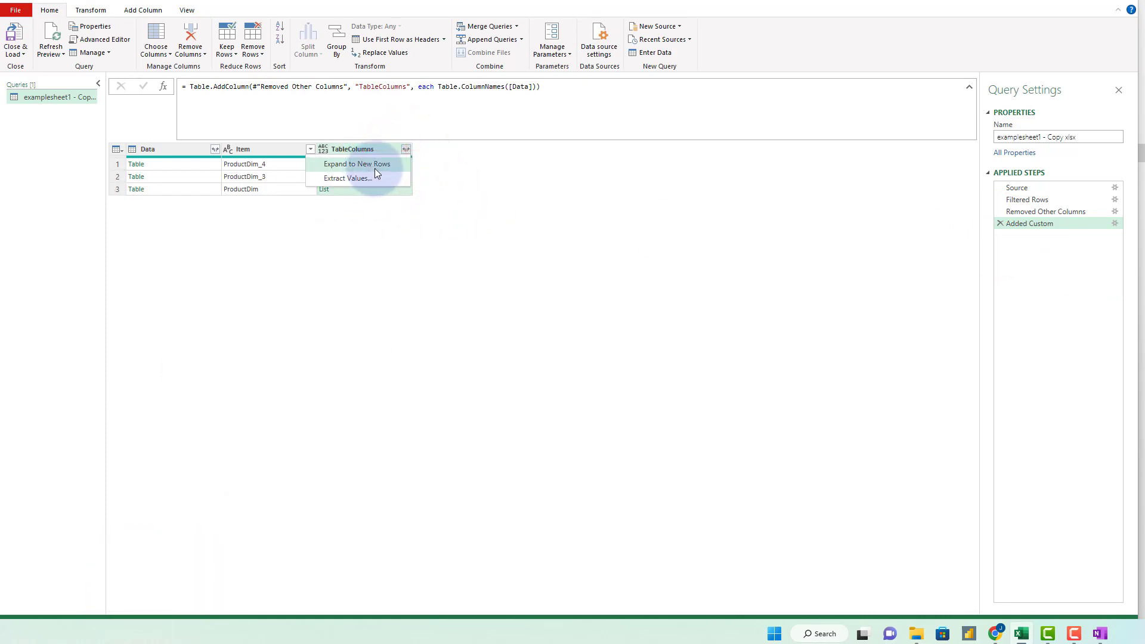
{"action": "left_click", "coordinate": [357, 163]}
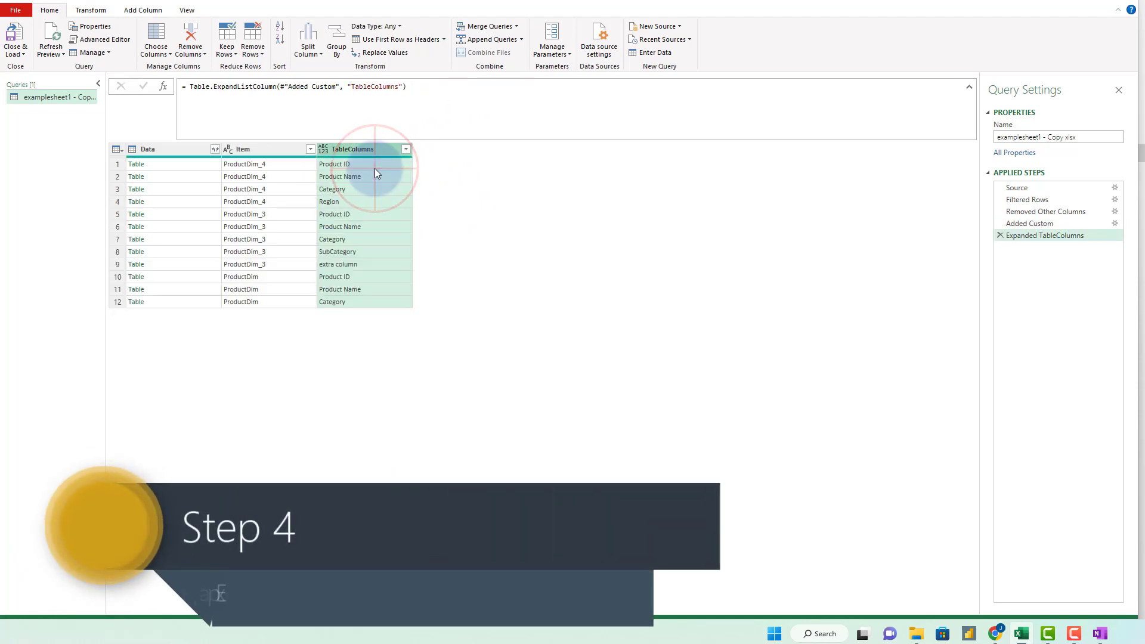
{"action": "mouse_move", "coordinate": [374, 149]}
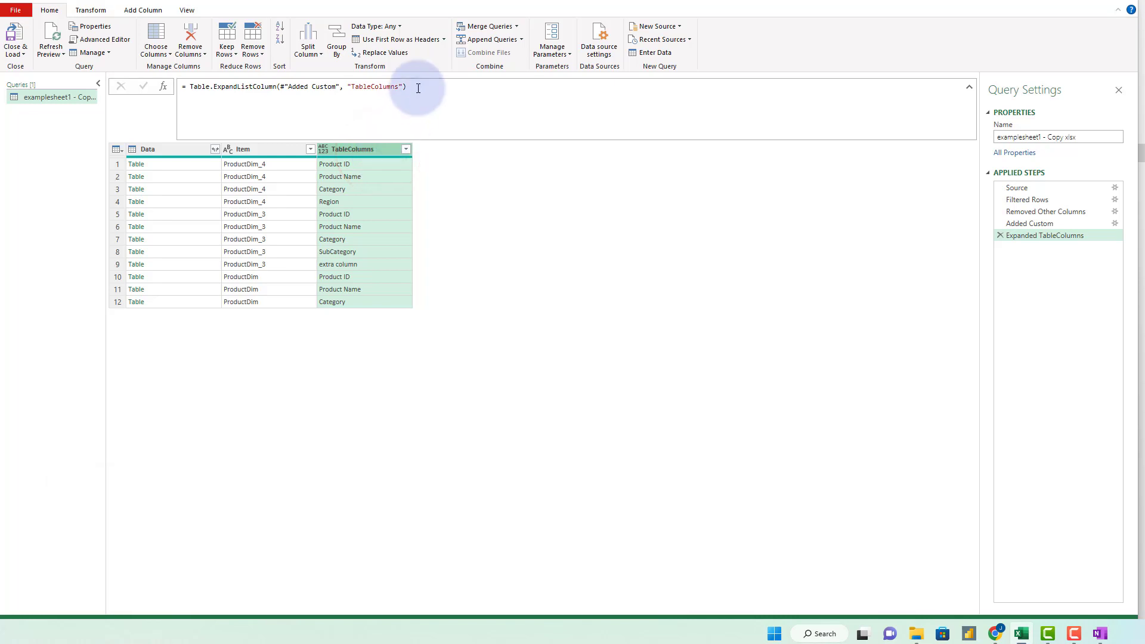
Append [TableColumns] to the Table.ExpandListColumn formula to return a plain list
{"action": "left_click", "coordinate": [417, 87]}
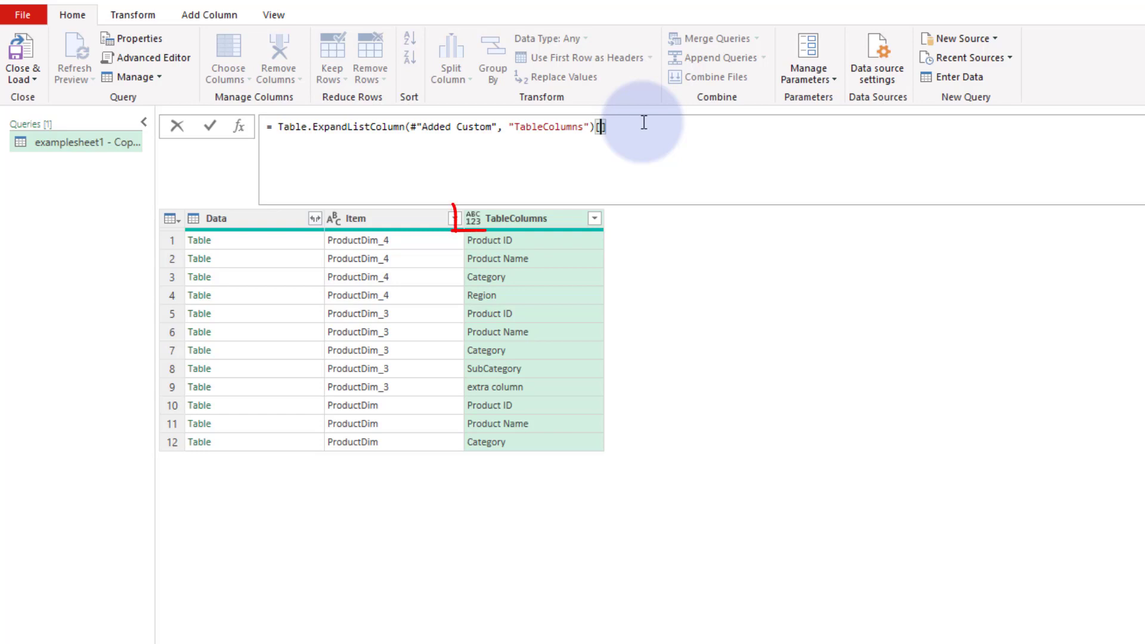
{"action": "type", "text": "[Table]"}
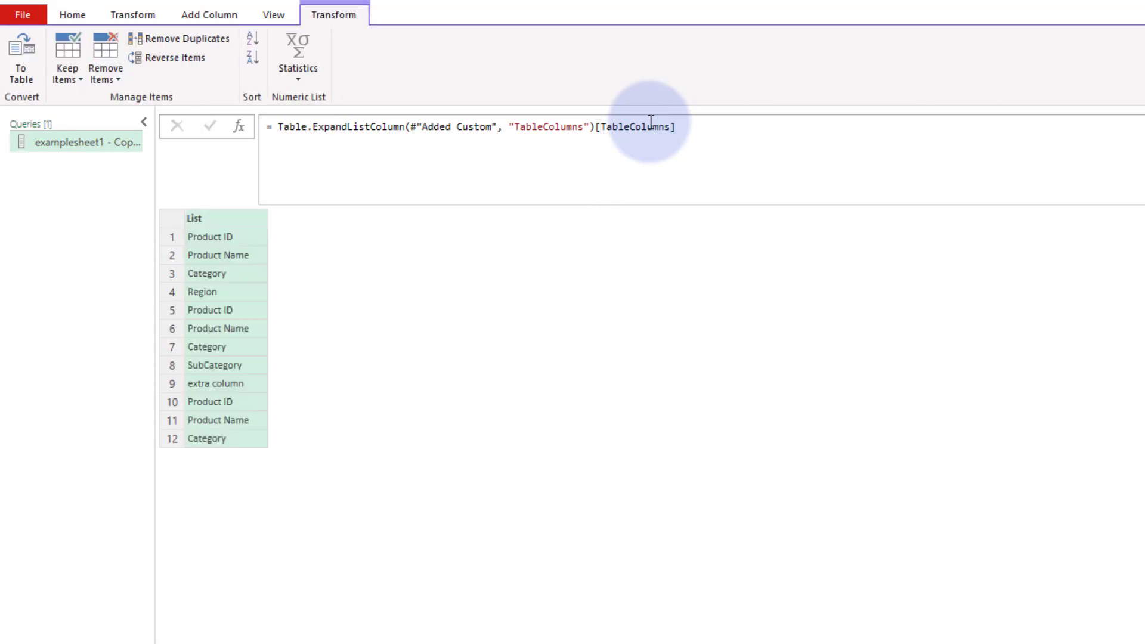
{"action": "mouse_move", "coordinate": [656, 323]}
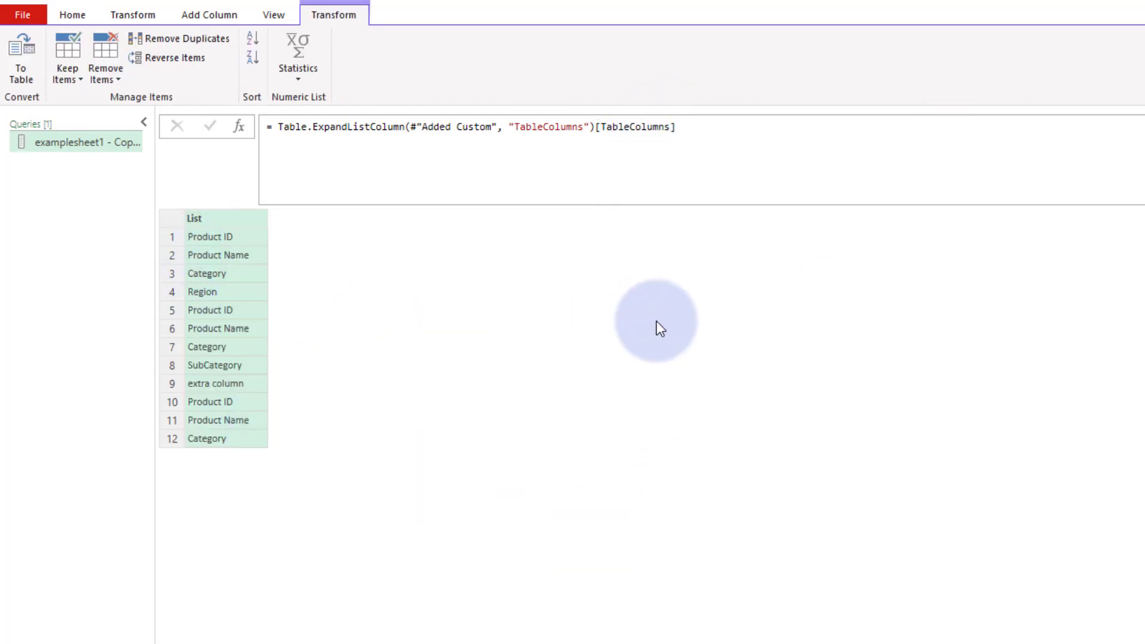
{"action": "mouse_move", "coordinate": [226, 245]}
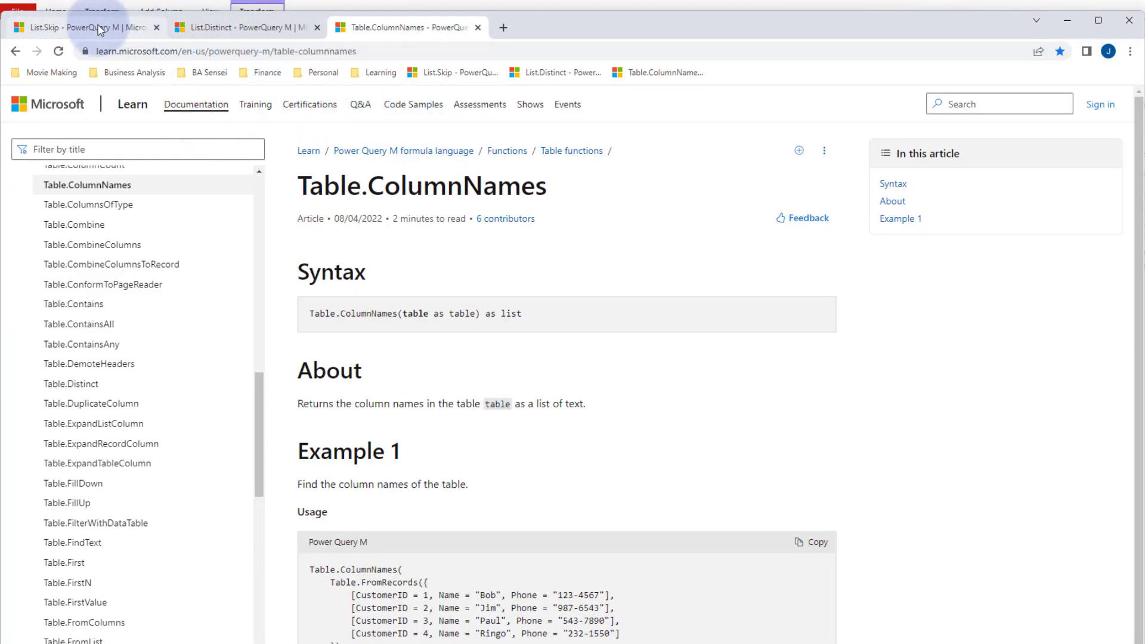
Wrap the list formula in List.Distinct to keep six unique column names
{"action": "left_click", "coordinate": [244, 27]}
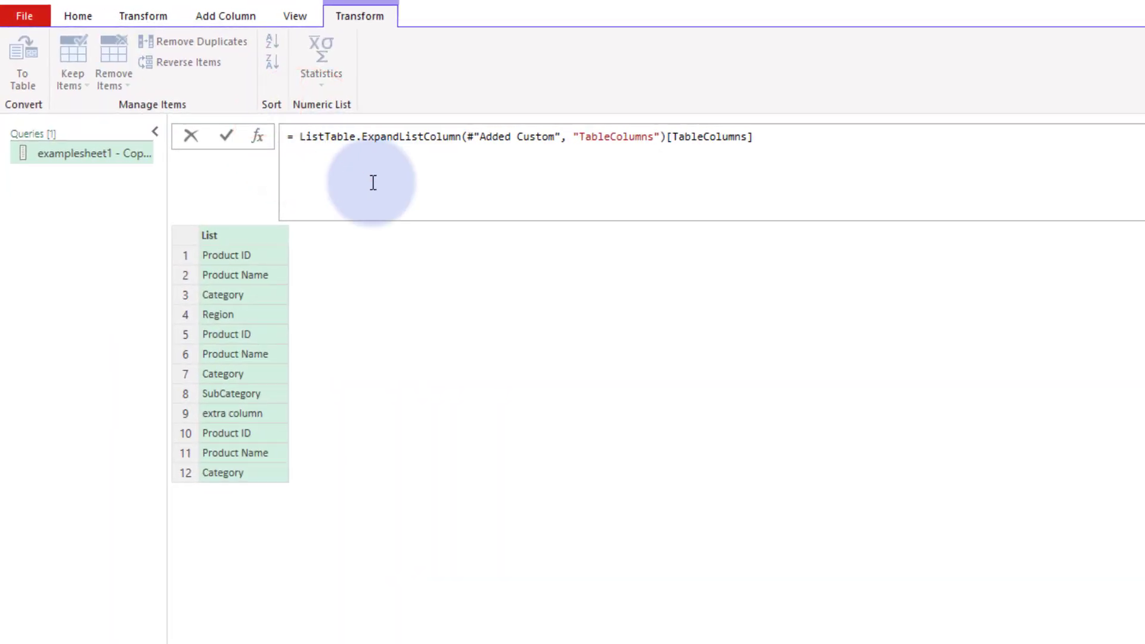
{"action": "type", "text": "List.Distinct("}
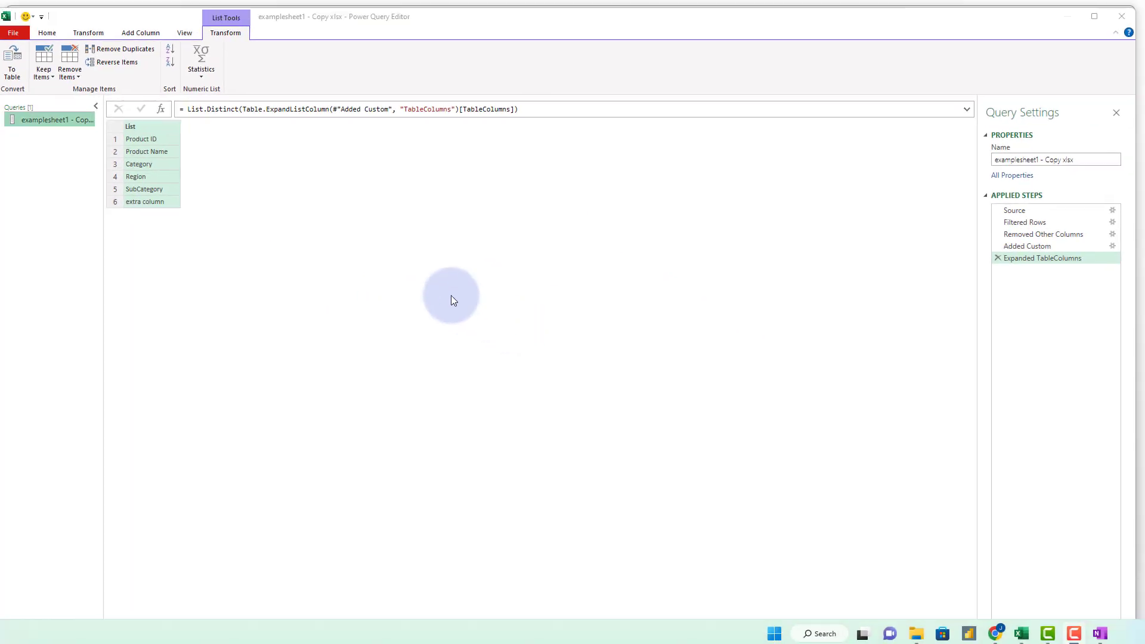
{"action": "mouse_move", "coordinate": [438, 262]}
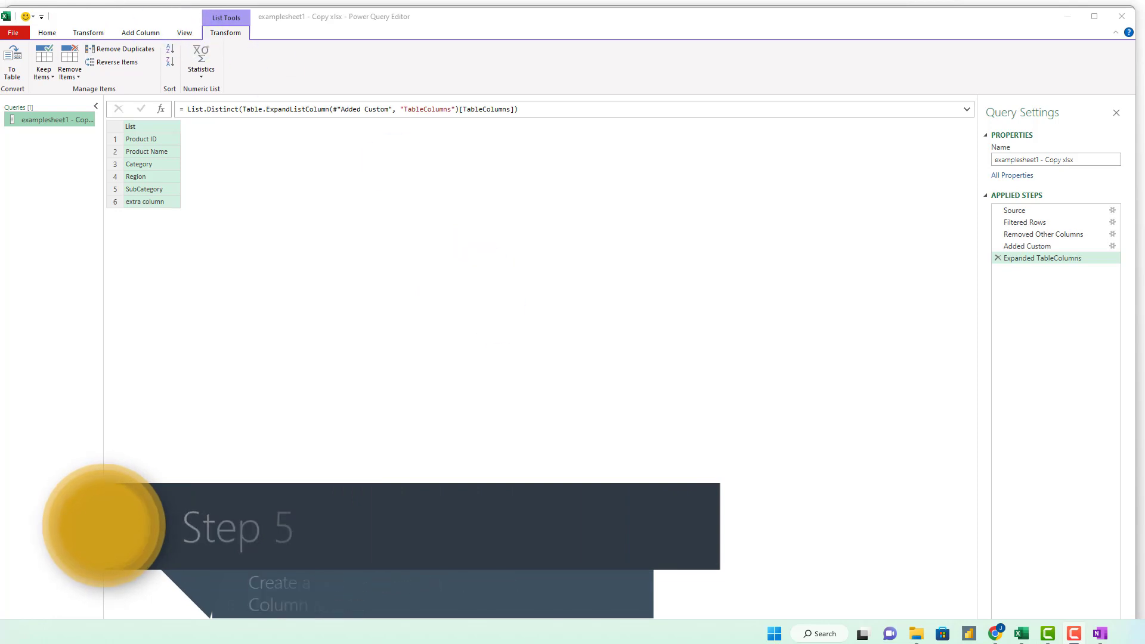
{"action": "left_click", "coordinate": [47, 34]}
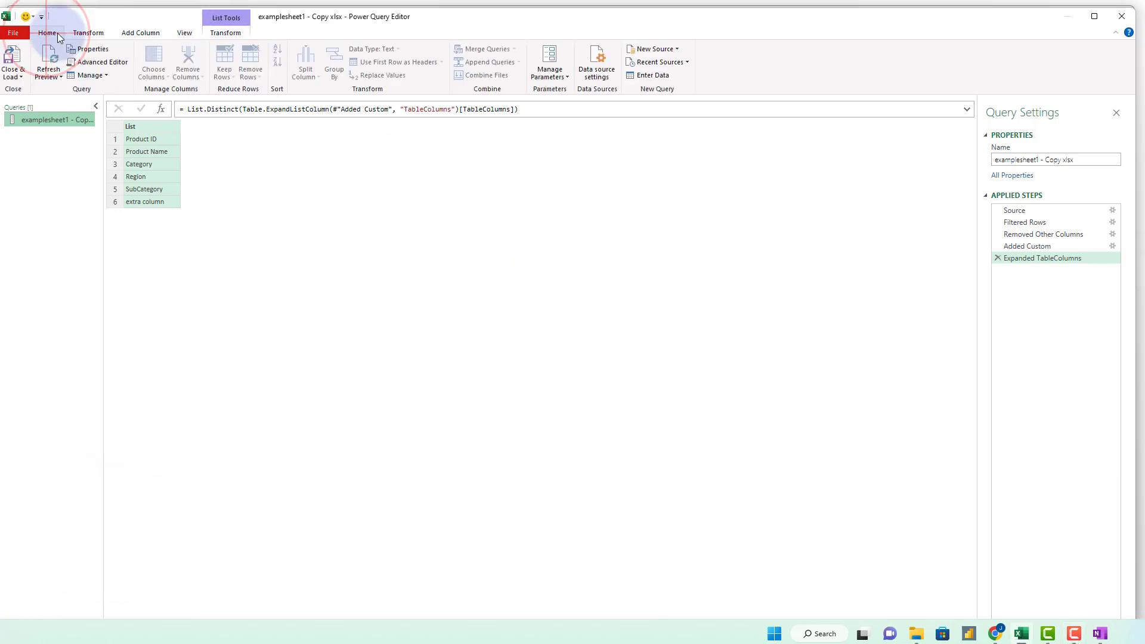
Show the query's full M code in the Advanced Editor
{"action": "left_click", "coordinate": [101, 62]}
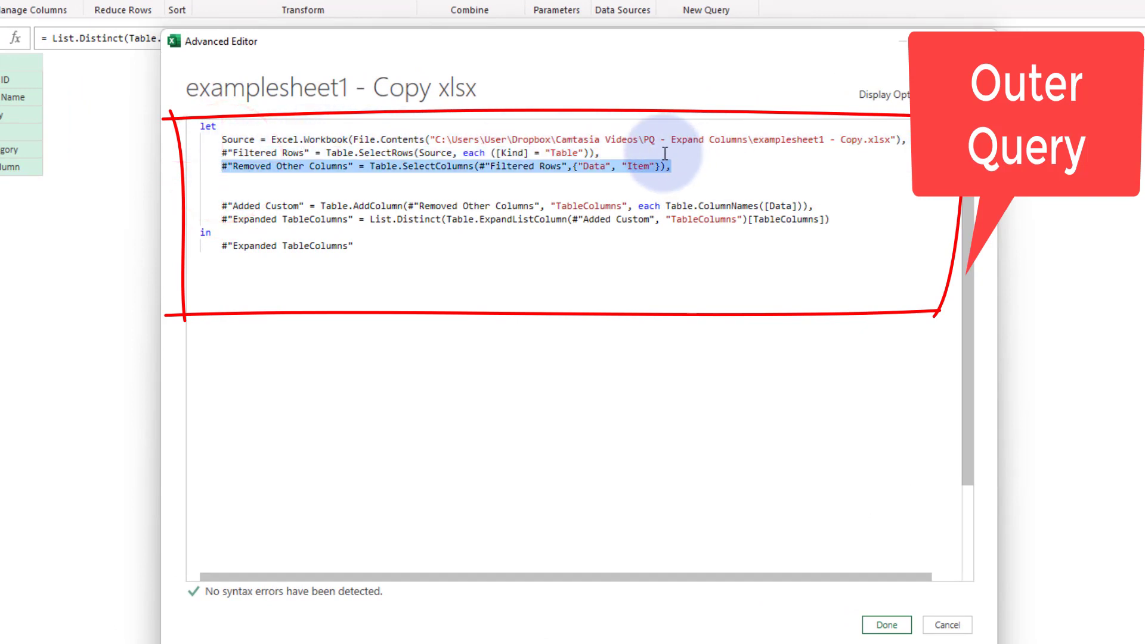
{"action": "mouse_move", "coordinate": [653, 182]}
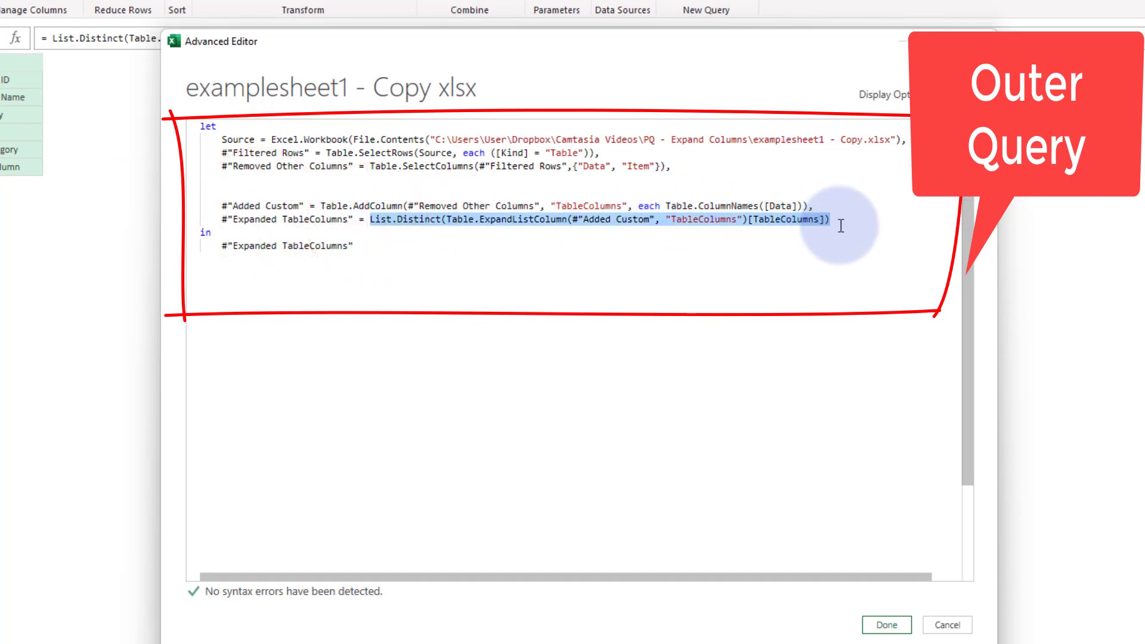
{"action": "mouse_move", "coordinate": [315, 182]}
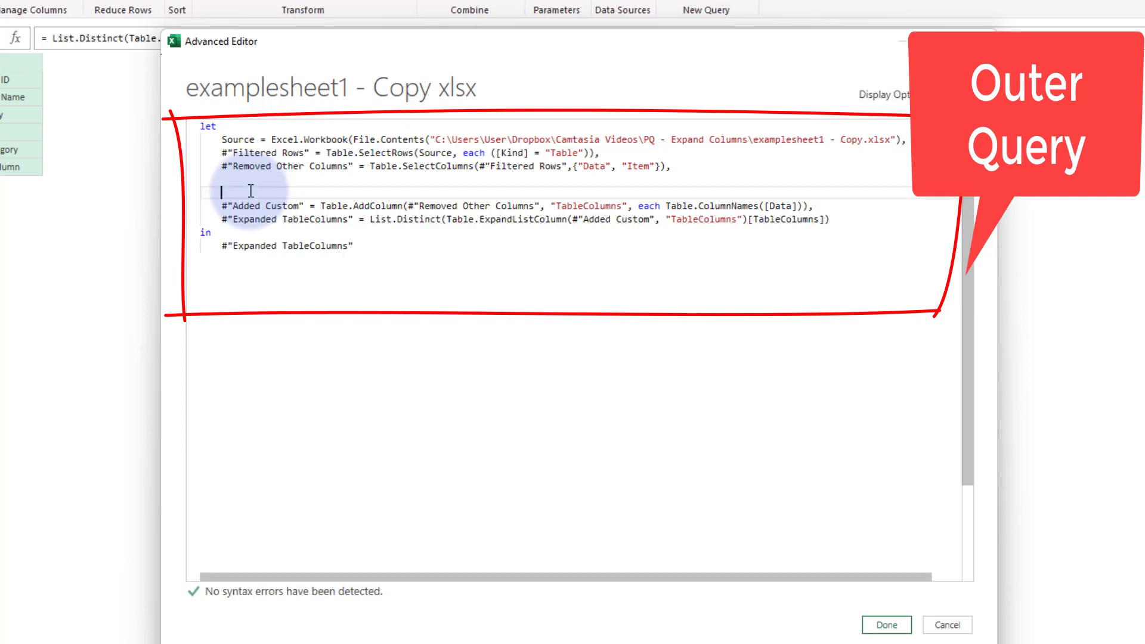
Add AllColumnNames = let ... in #"Expanded TableColumns", return AllColumnNames, and apply with Done
{"action": "type", "text": "AllC"}
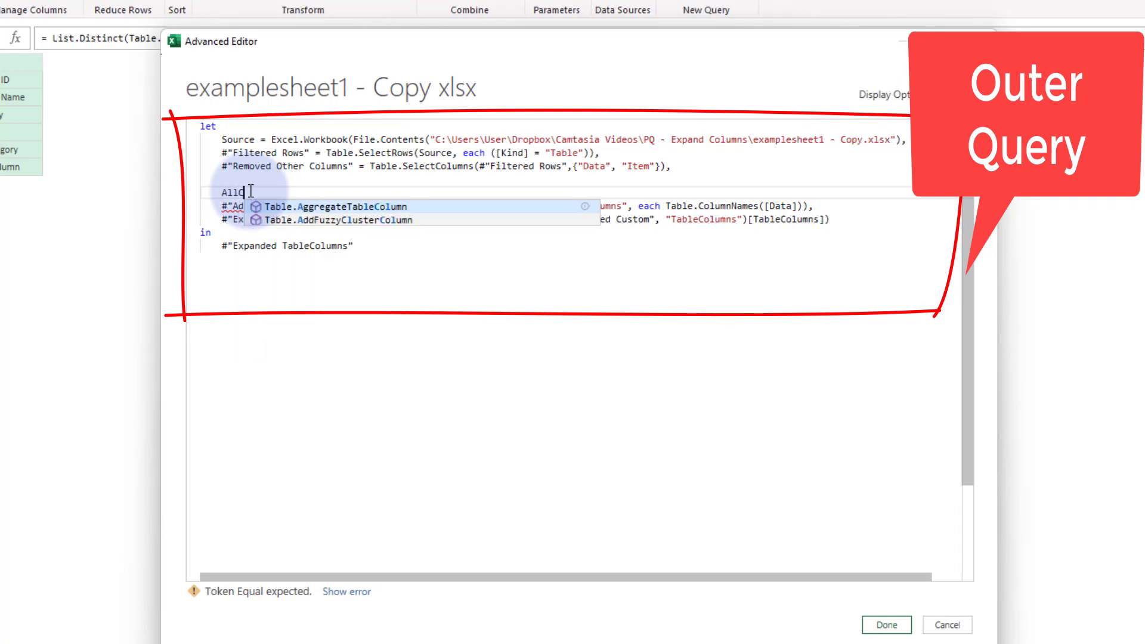
{"action": "type", "text": "olu"}
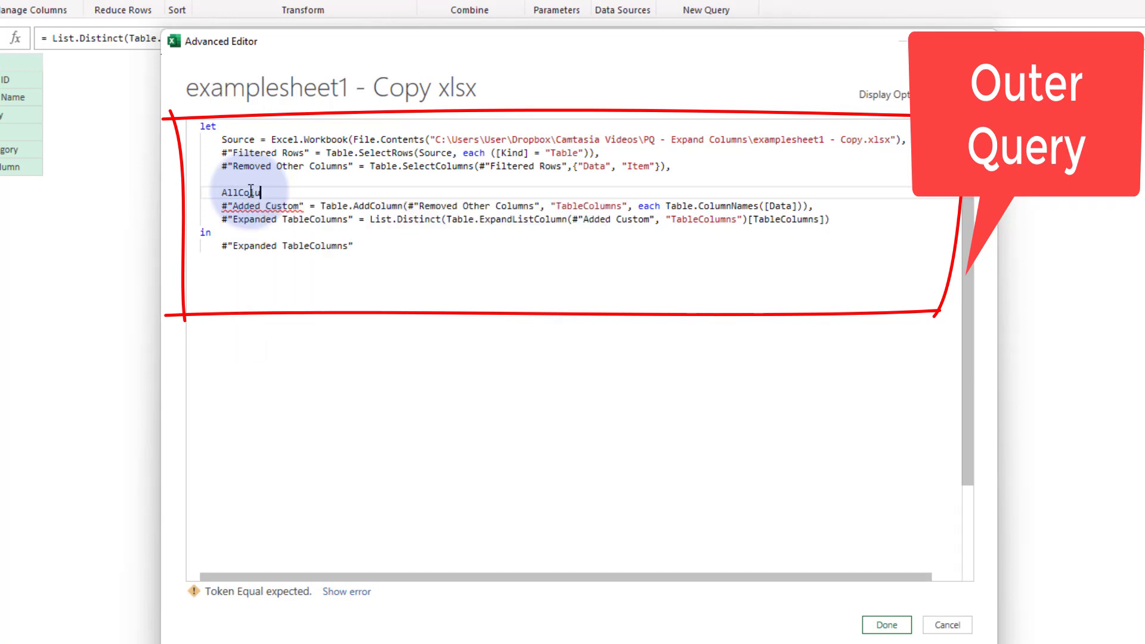
{"action": "type", "text": "mnName"}
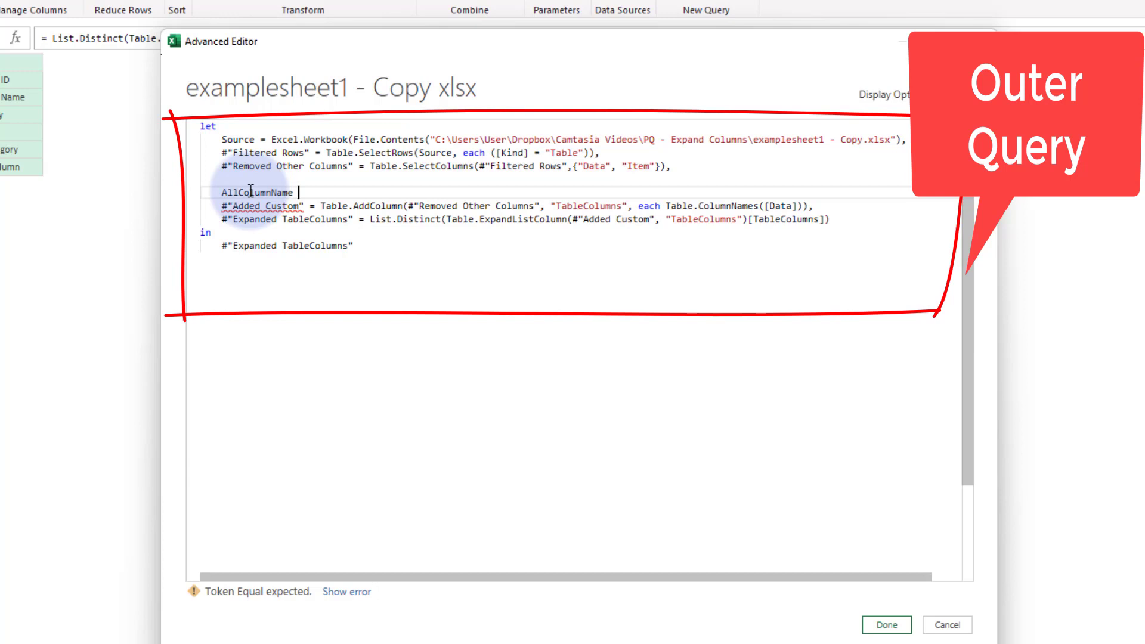
{"action": "type", "text": "s"}
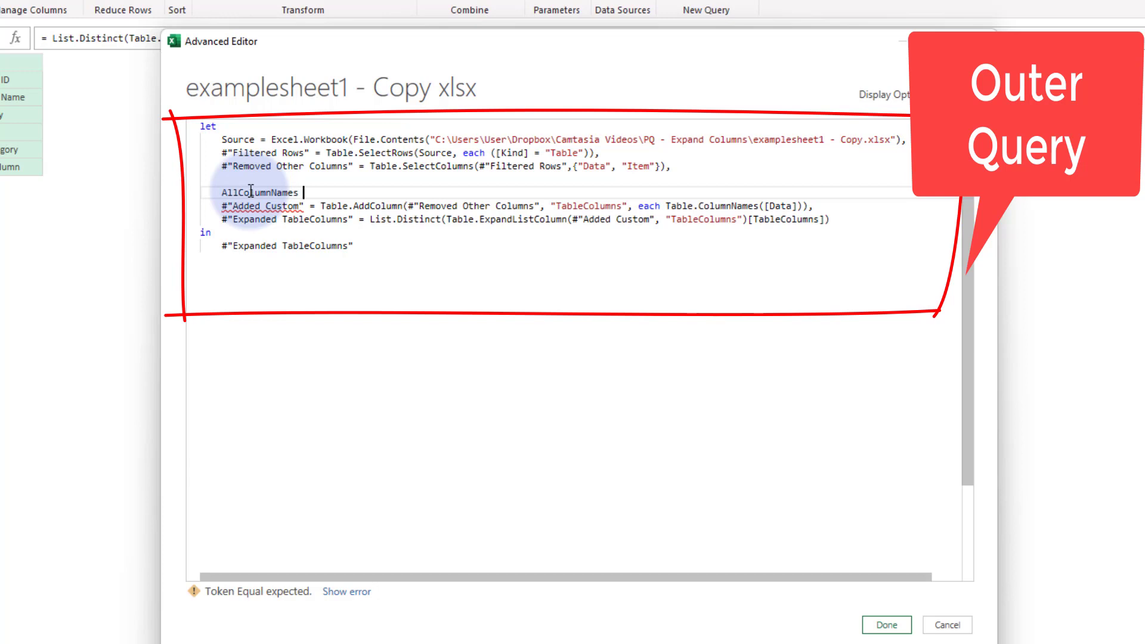
{"action": "type", "text": "= let"}
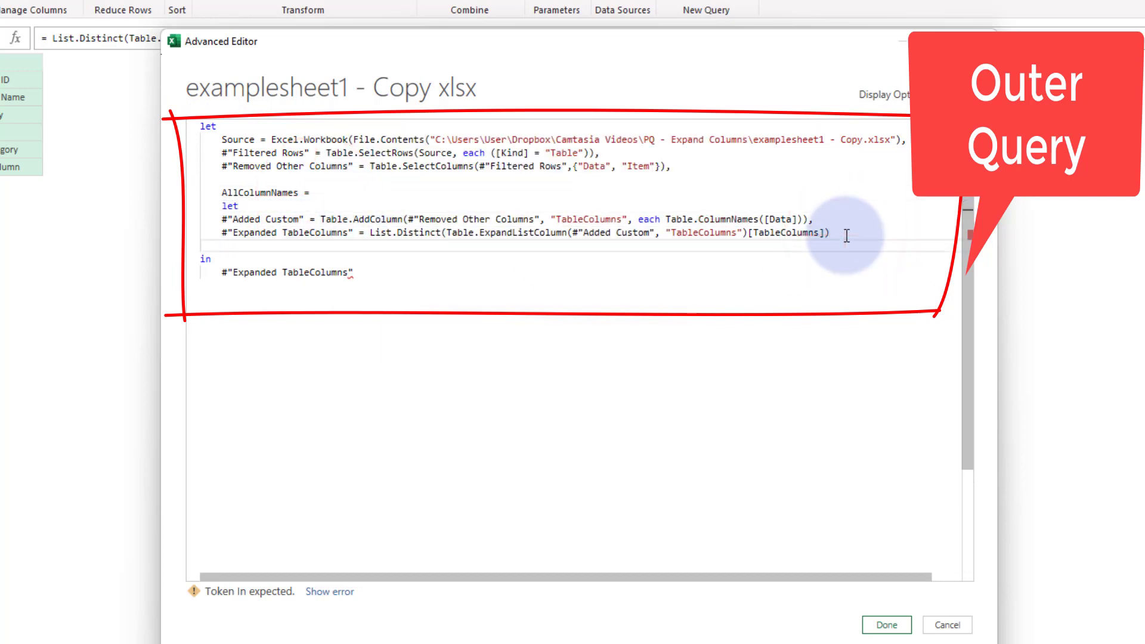
{"action": "type", "text": "in"}
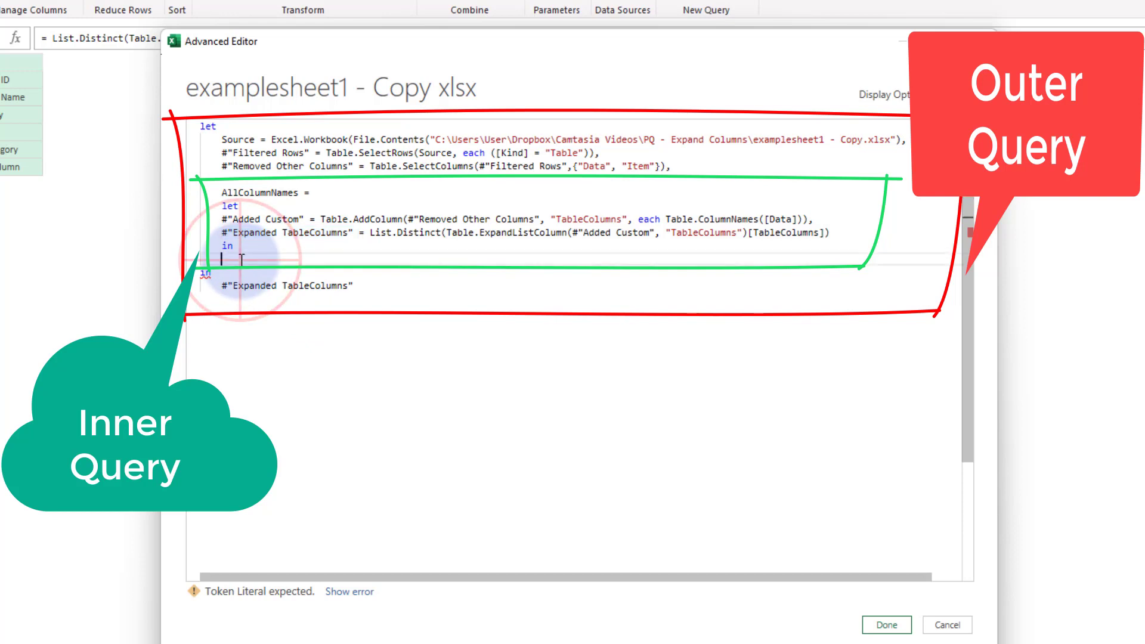
{"action": "type", "text": "#\"Expanded TableColumns\""}
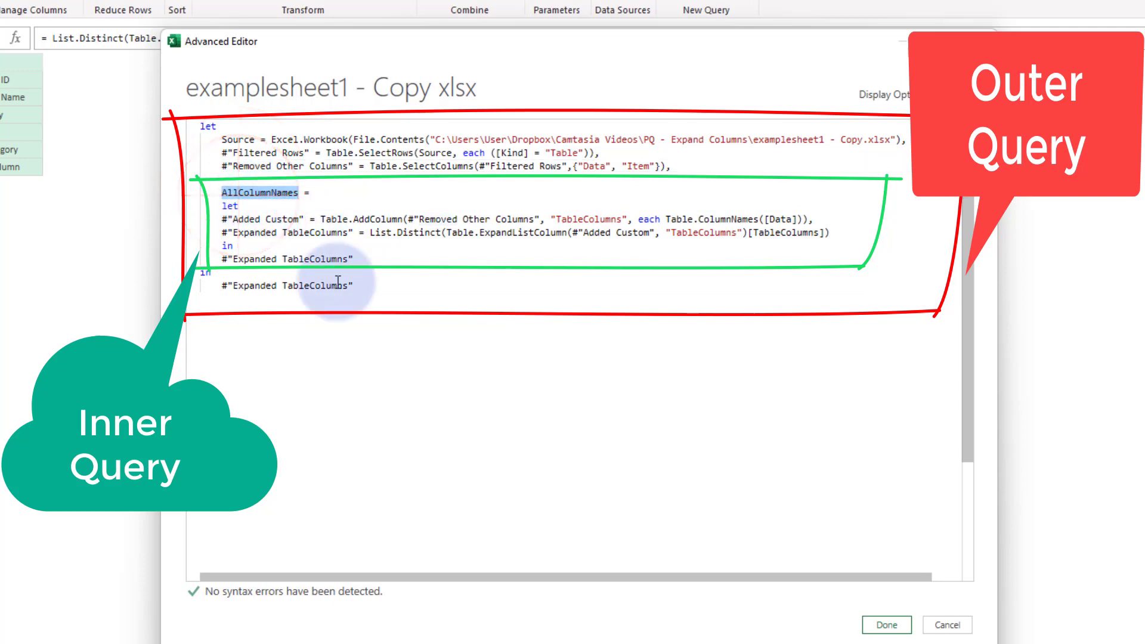
{"action": "type", "text": "AllColumnNames"}
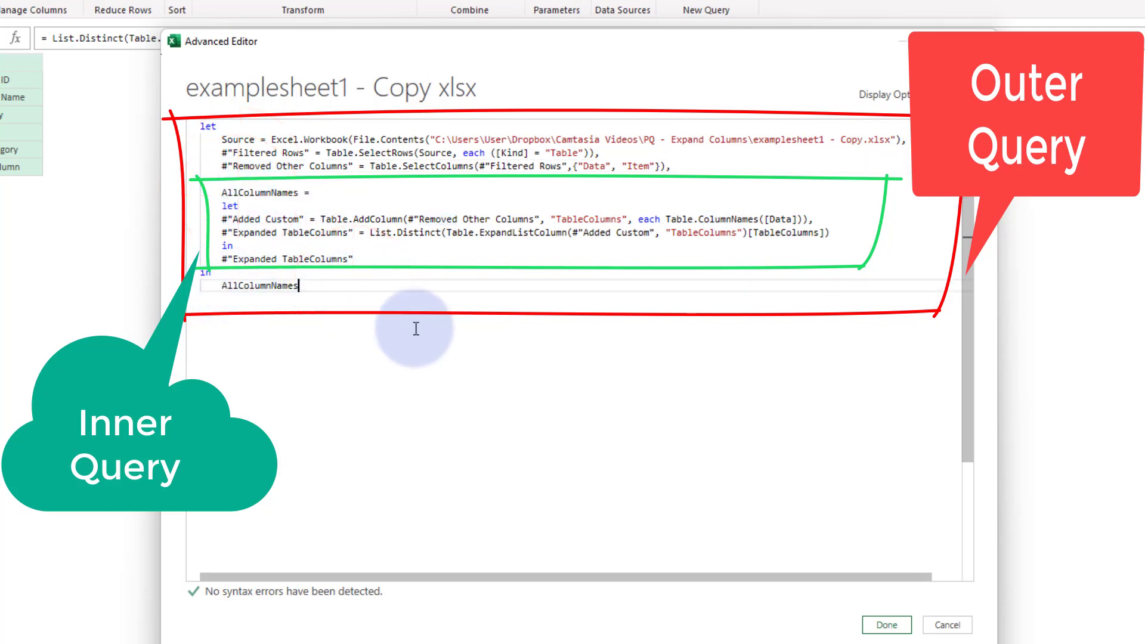
{"action": "left_click", "coordinate": [886, 625]}
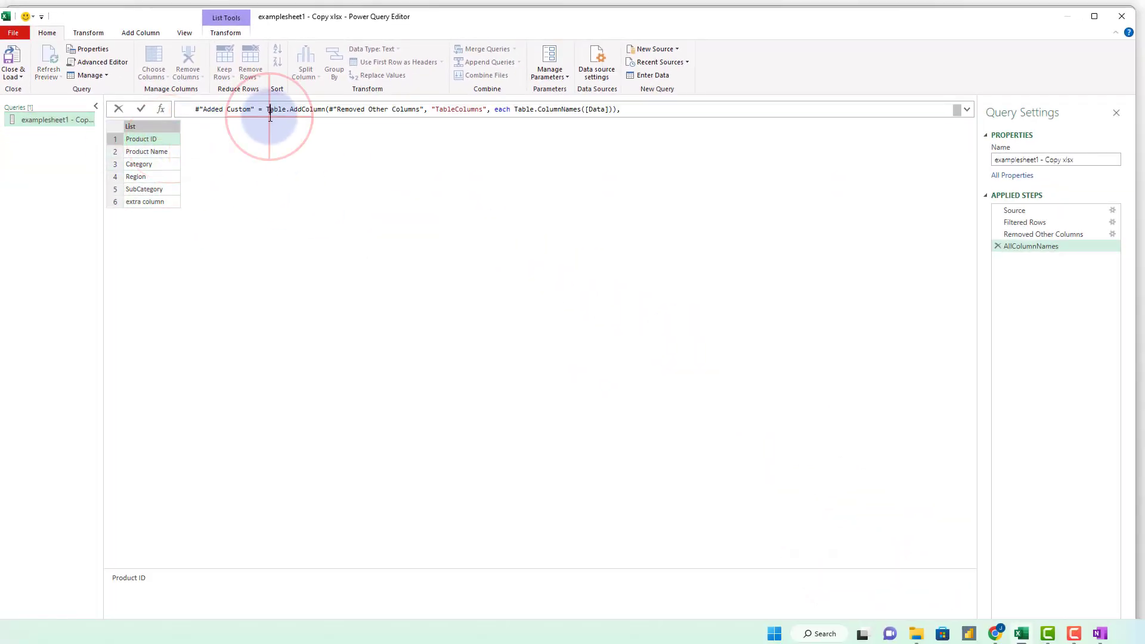
Preview a list item, expand the multi-line formula bar, and select the Removed Other Columns step
{"action": "left_click", "coordinate": [145, 152]}
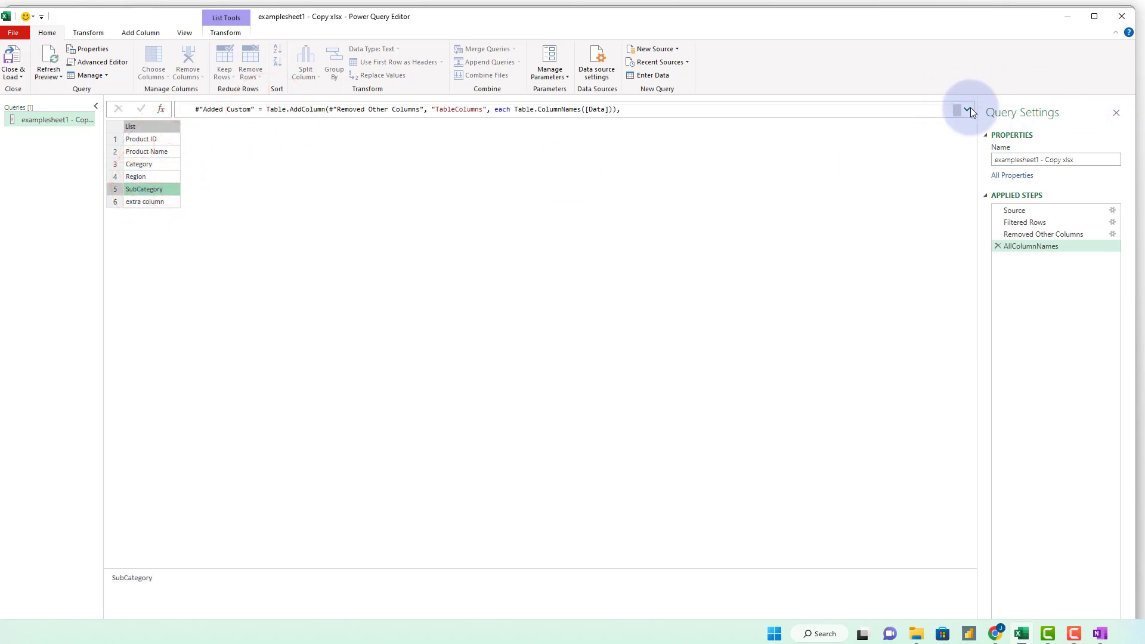
{"action": "left_click", "coordinate": [970, 109]}
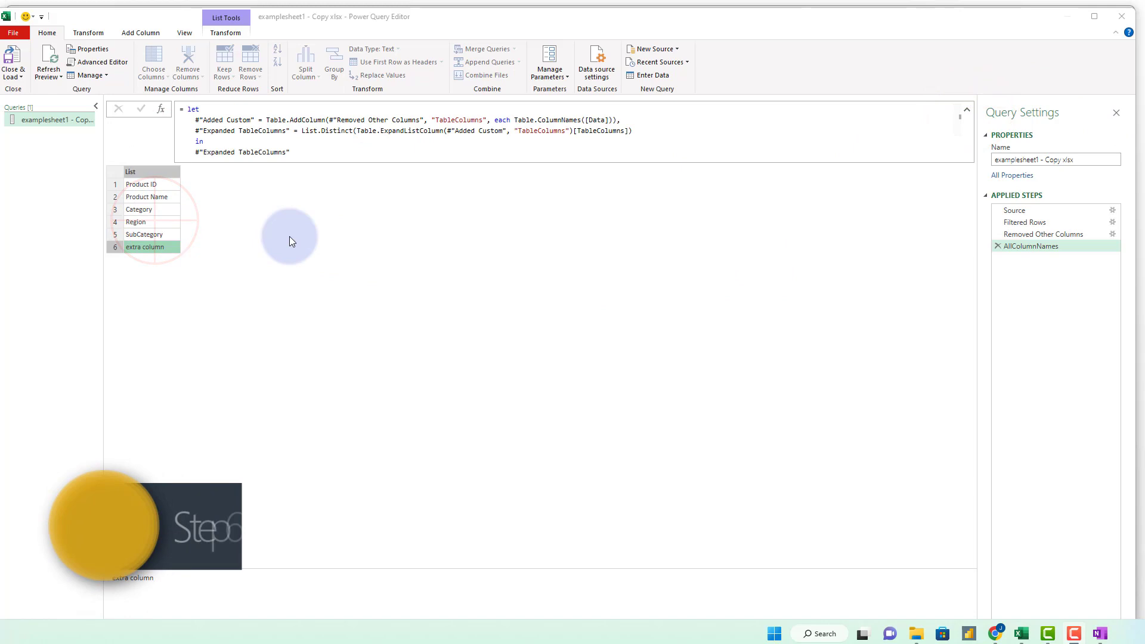
{"action": "mouse_move", "coordinate": [756, 252]}
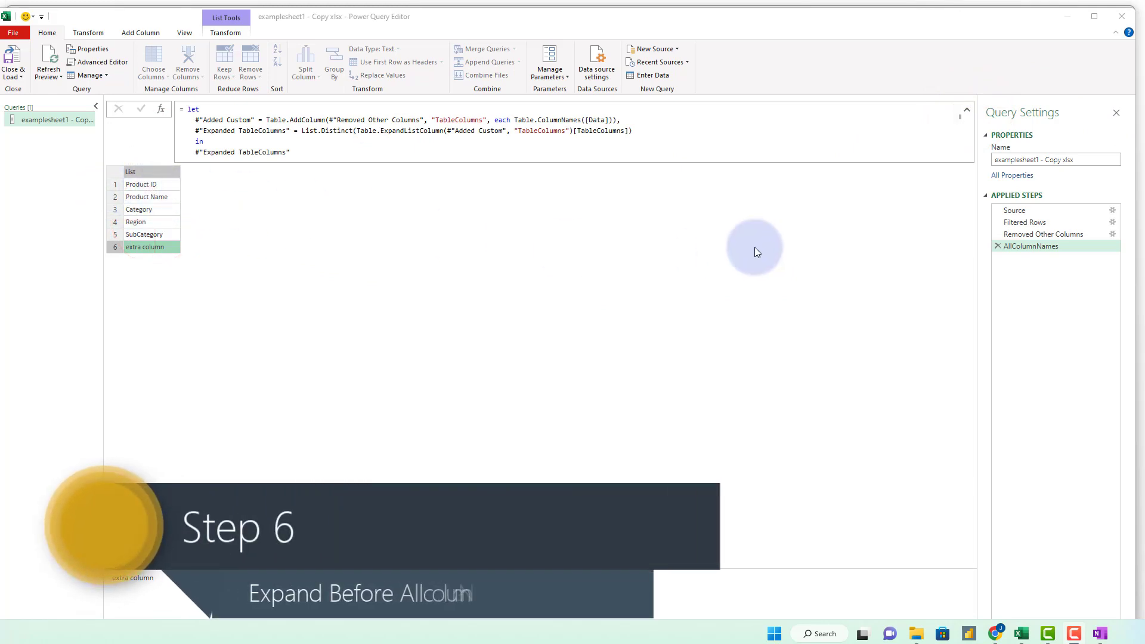
{"action": "left_click", "coordinate": [1044, 234]}
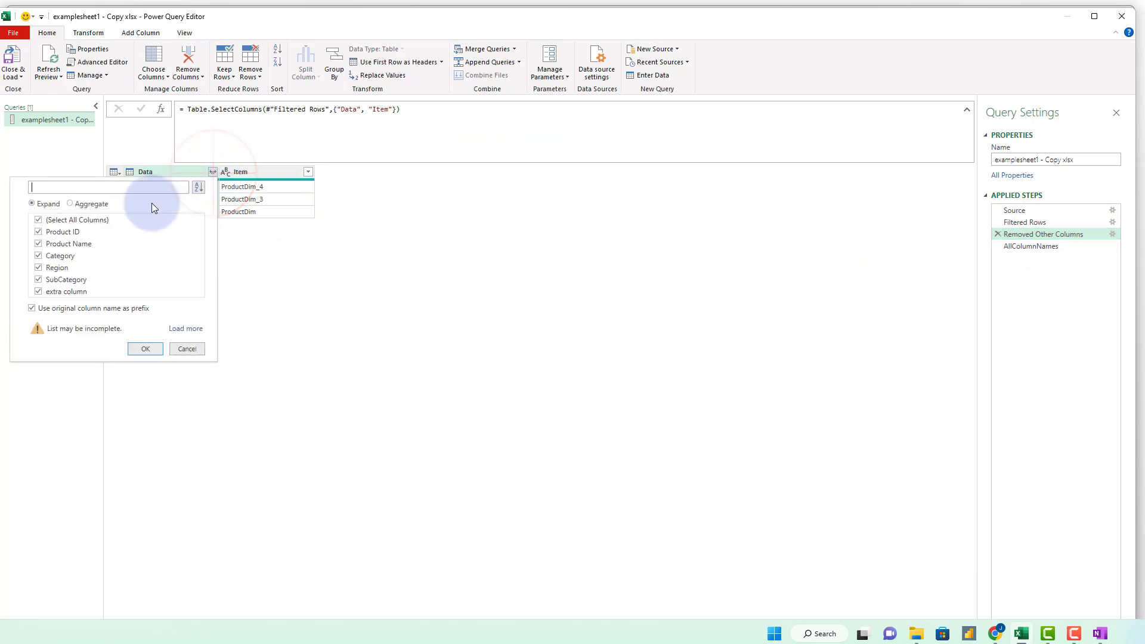
Expand Data without original-name prefixes and move the Expanded Data step after AllColumnNames
{"action": "left_click", "coordinate": [32, 307]}
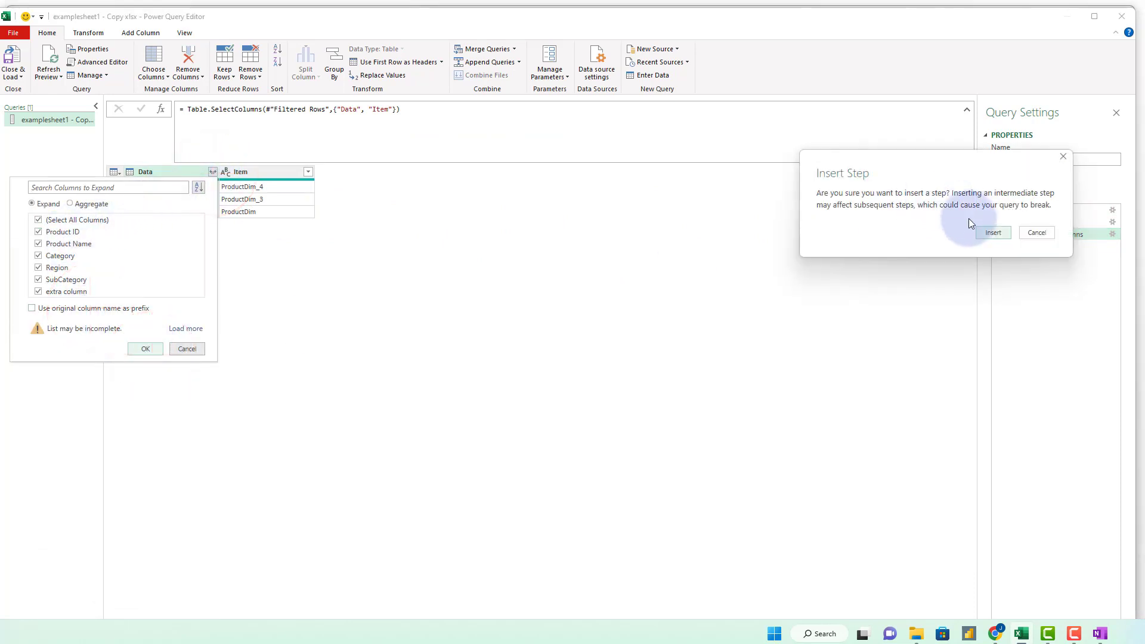
{"action": "left_click", "coordinate": [991, 232]}
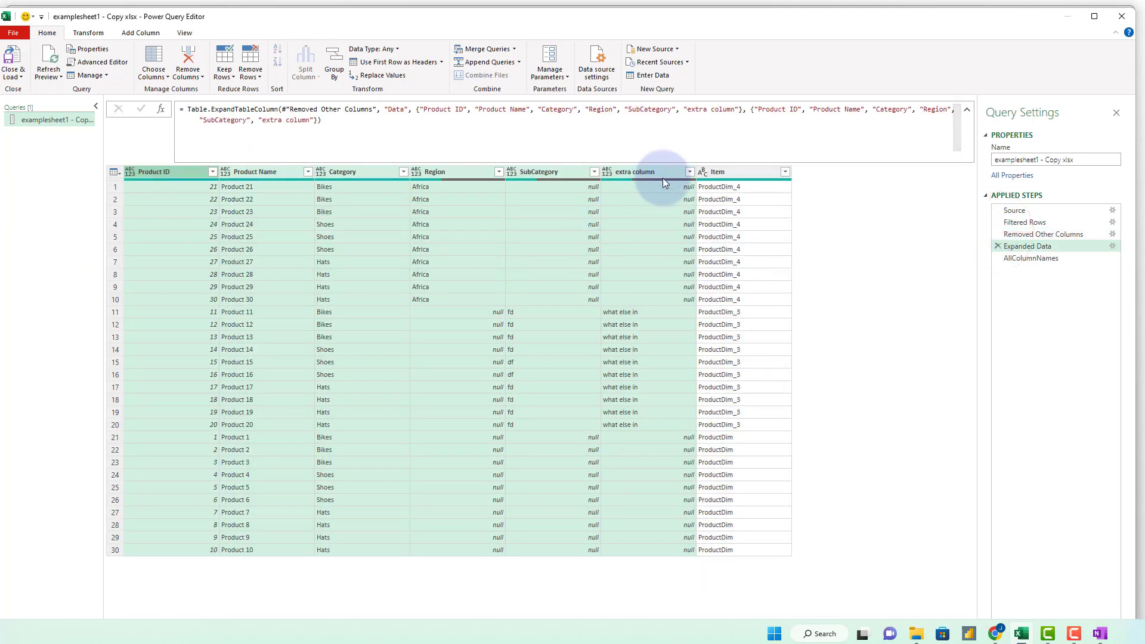
{"action": "mouse_move", "coordinate": [1030, 245]}
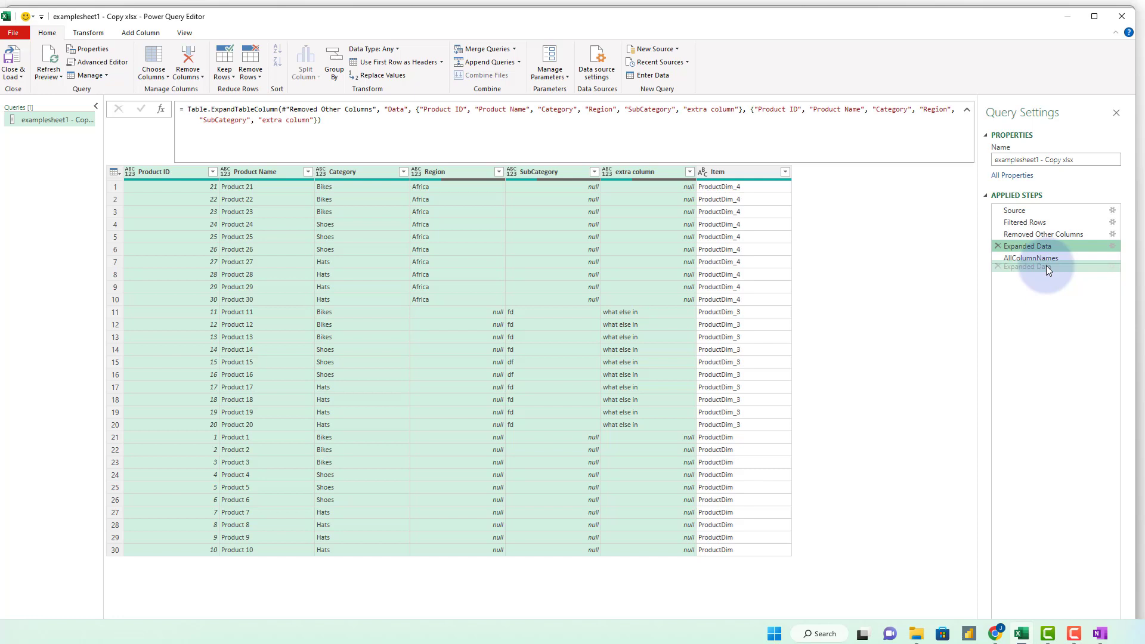
{"action": "left_click", "coordinate": [996, 266]}
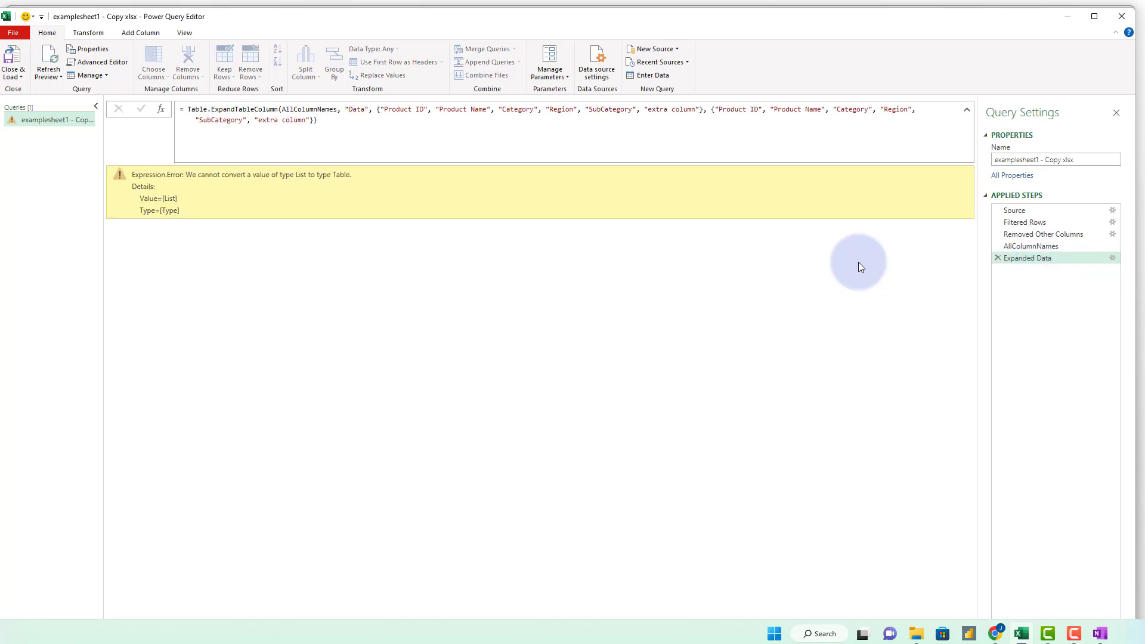
In Advanced Editor, point the expand at #"Removed Other Columns" and use AllColumnNames for both column lists
{"action": "left_click", "coordinate": [100, 62]}
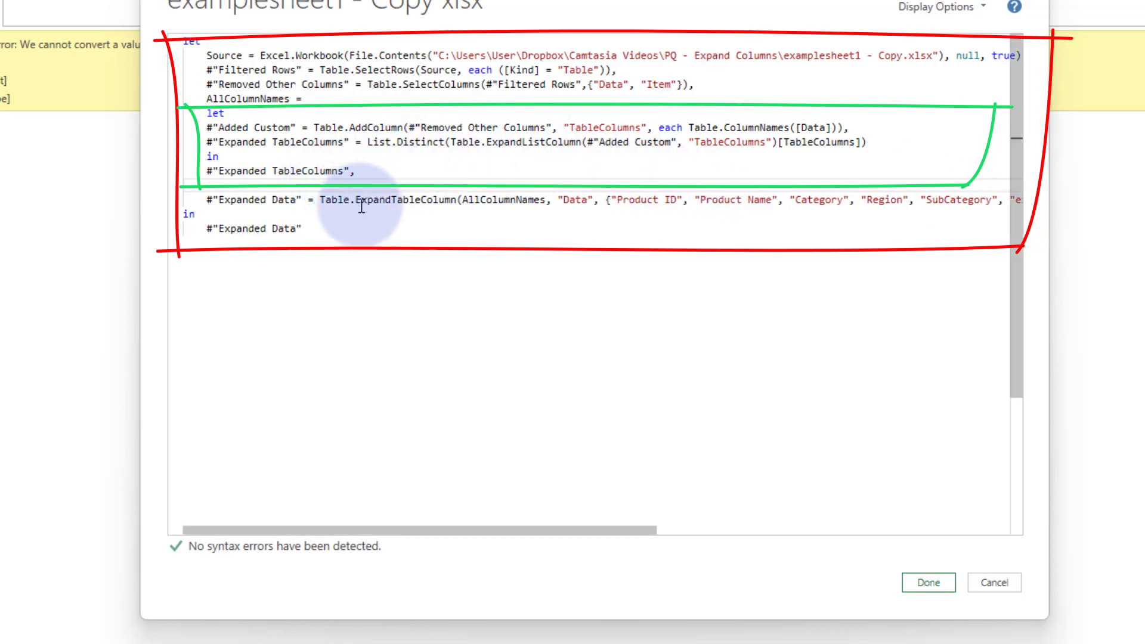
{"action": "mouse_move", "coordinate": [437, 206]}
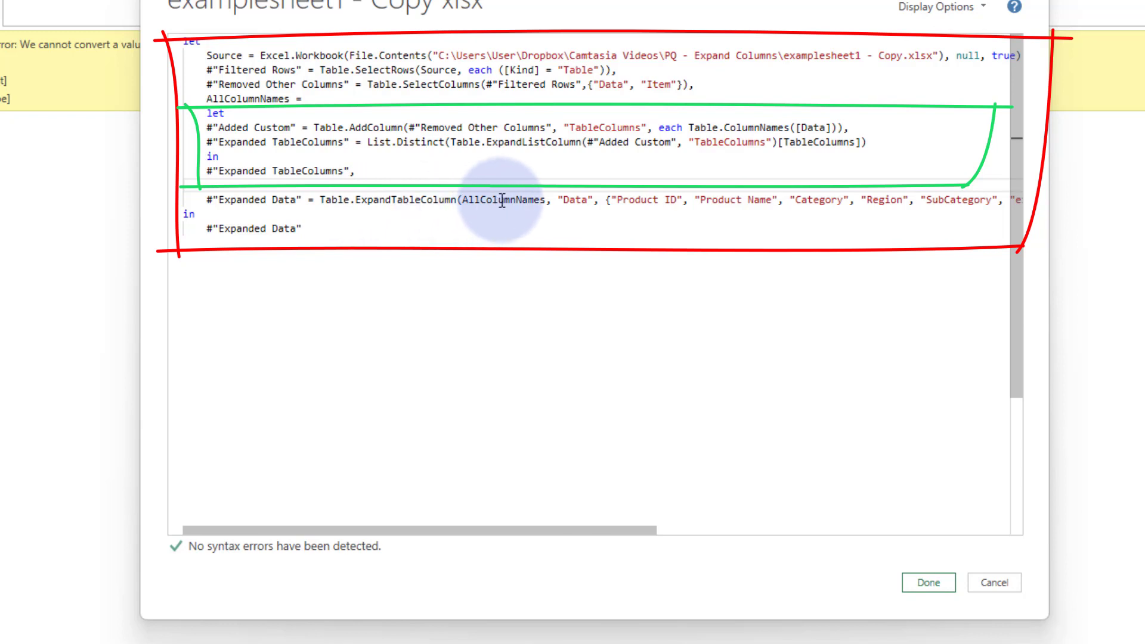
{"action": "double_click", "coordinate": [502, 200]}
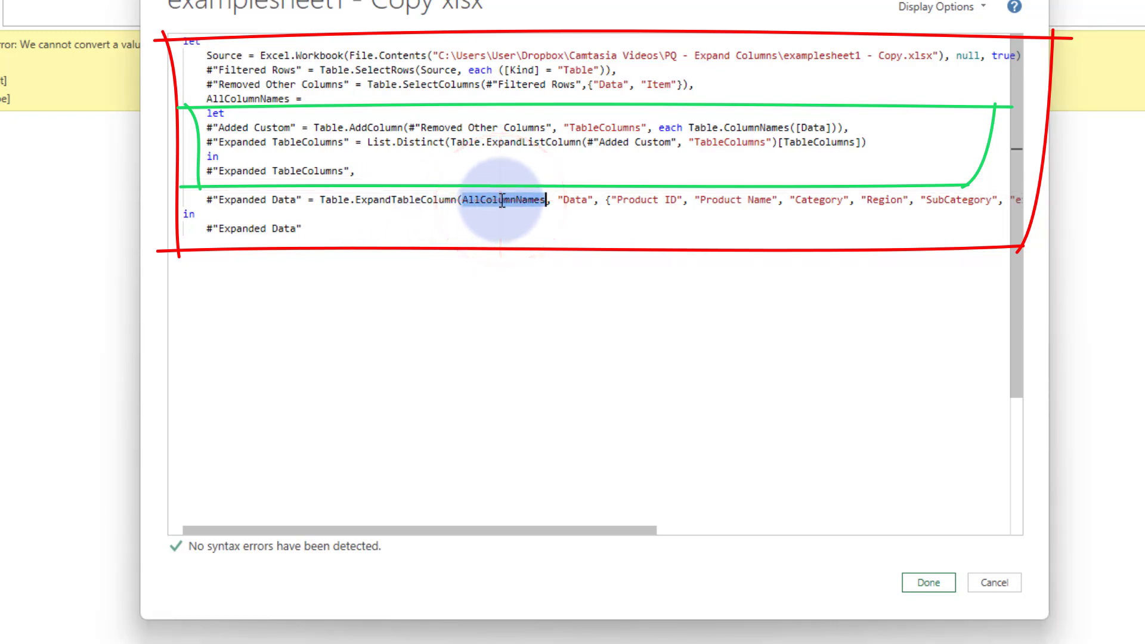
{"action": "mouse_move", "coordinate": [349, 170]}
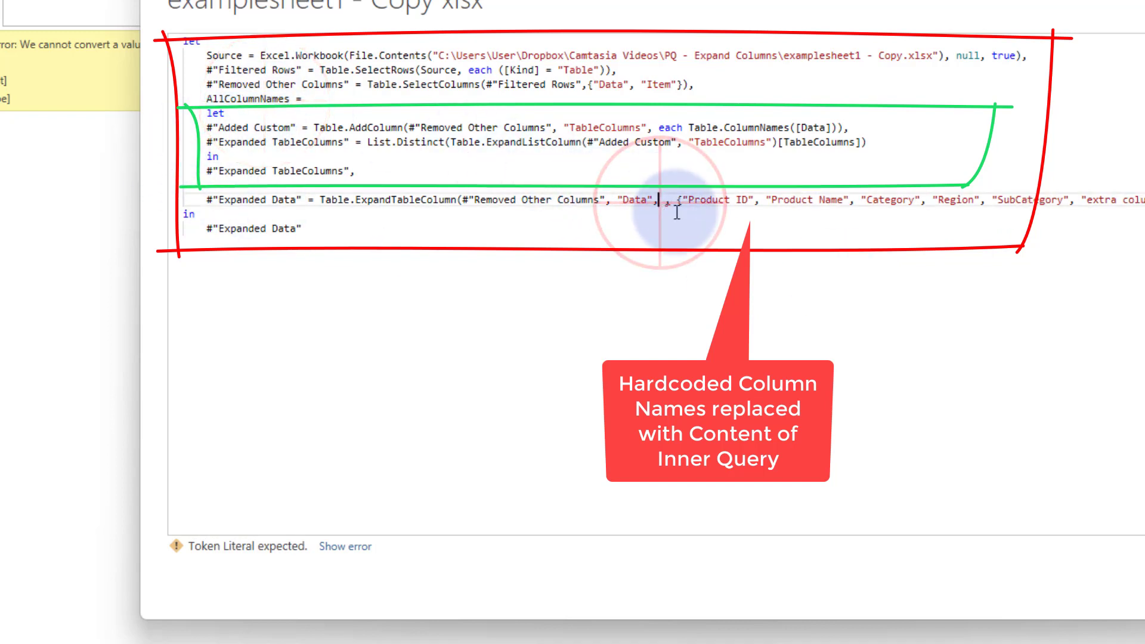
{"action": "type", "text": "AllColumnNames"}
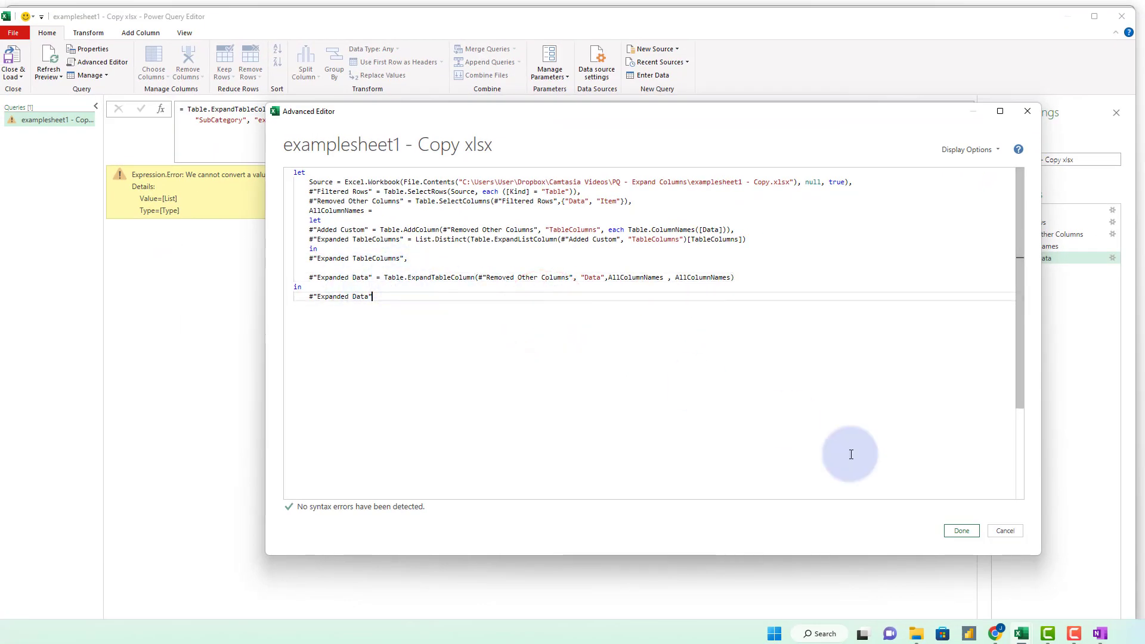
{"action": "left_click", "coordinate": [960, 529]}
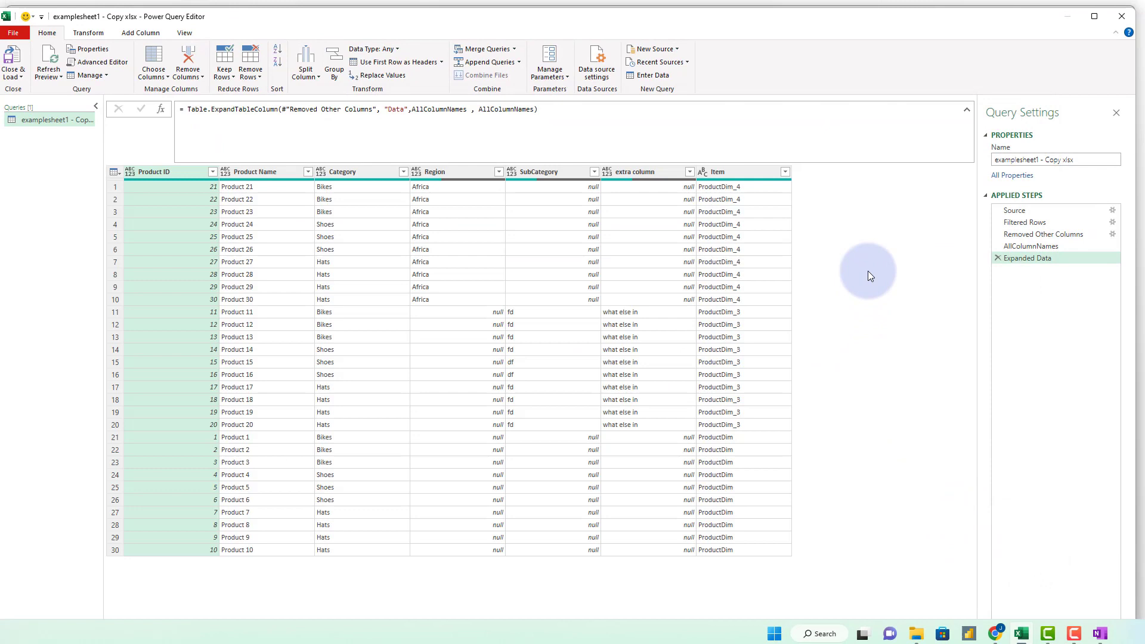
{"action": "mouse_move", "coordinate": [707, 284]}
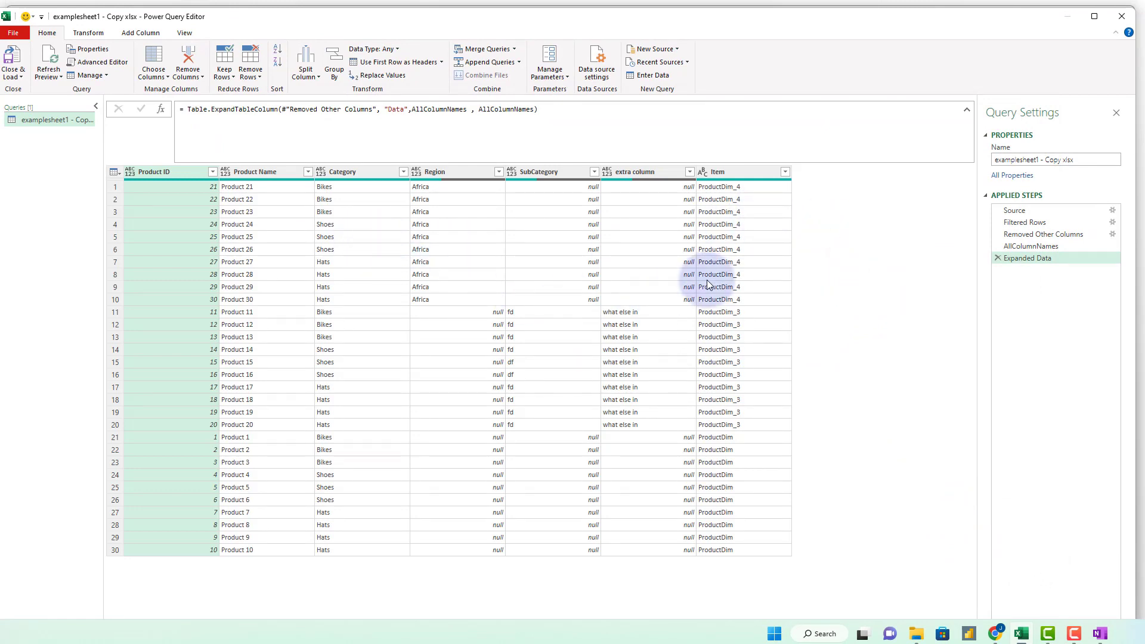
{"action": "mouse_move", "coordinate": [664, 347]}
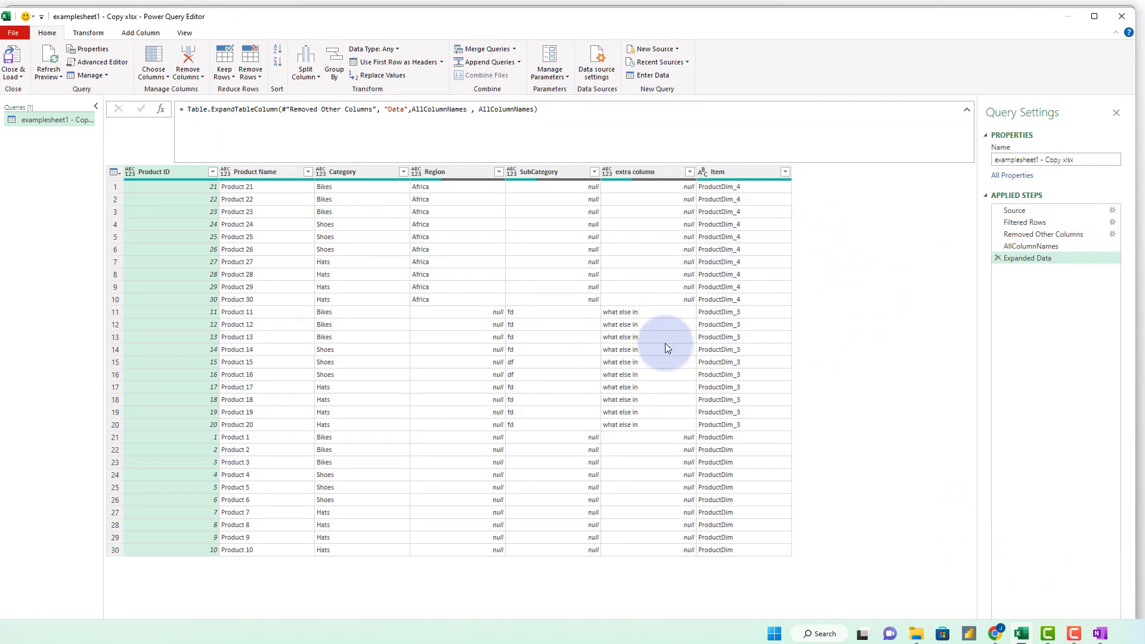
Rename the query to DynamicExpand and Close & Load it into the workbook
{"action": "triple_click", "coordinate": [1052, 158]}
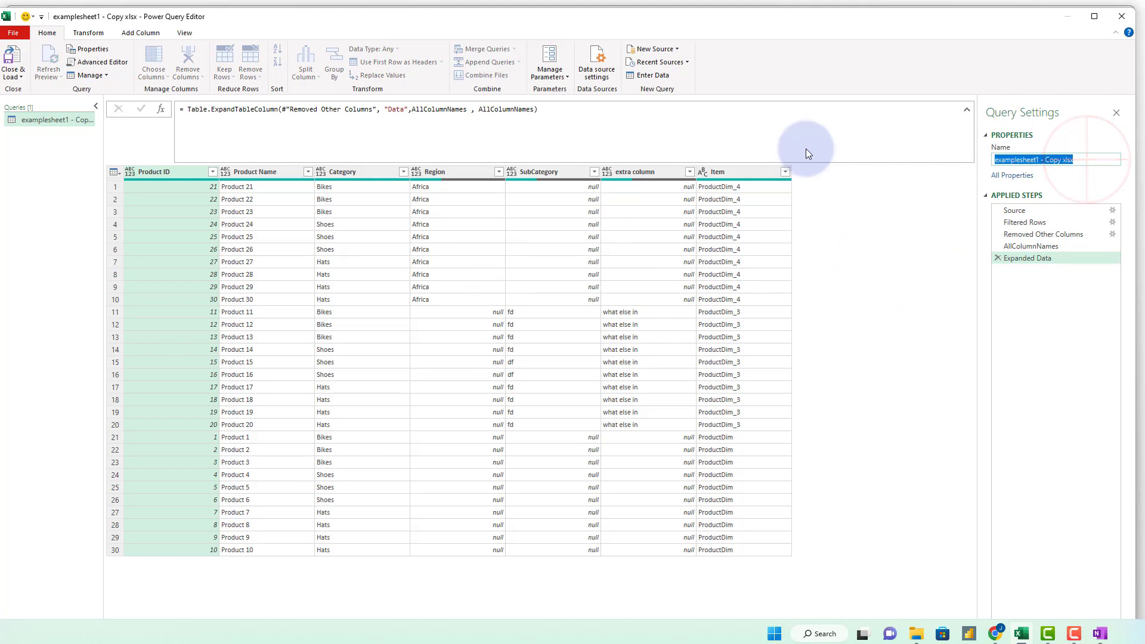
{"action": "type", "text": "DynamicExpand"}
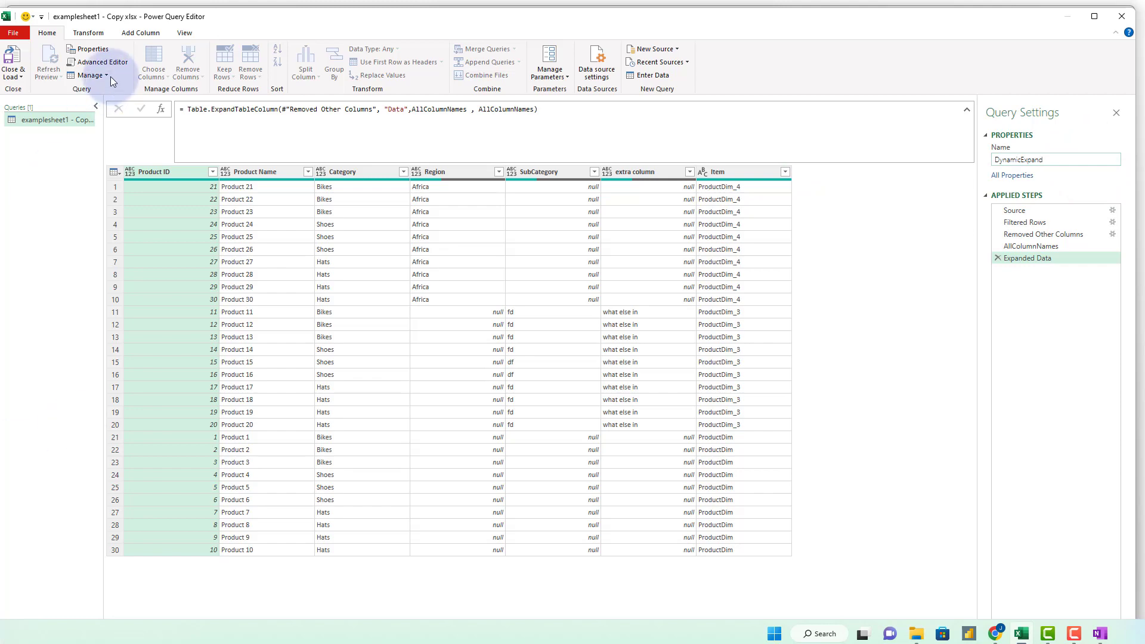
{"action": "left_click", "coordinate": [12, 62]}
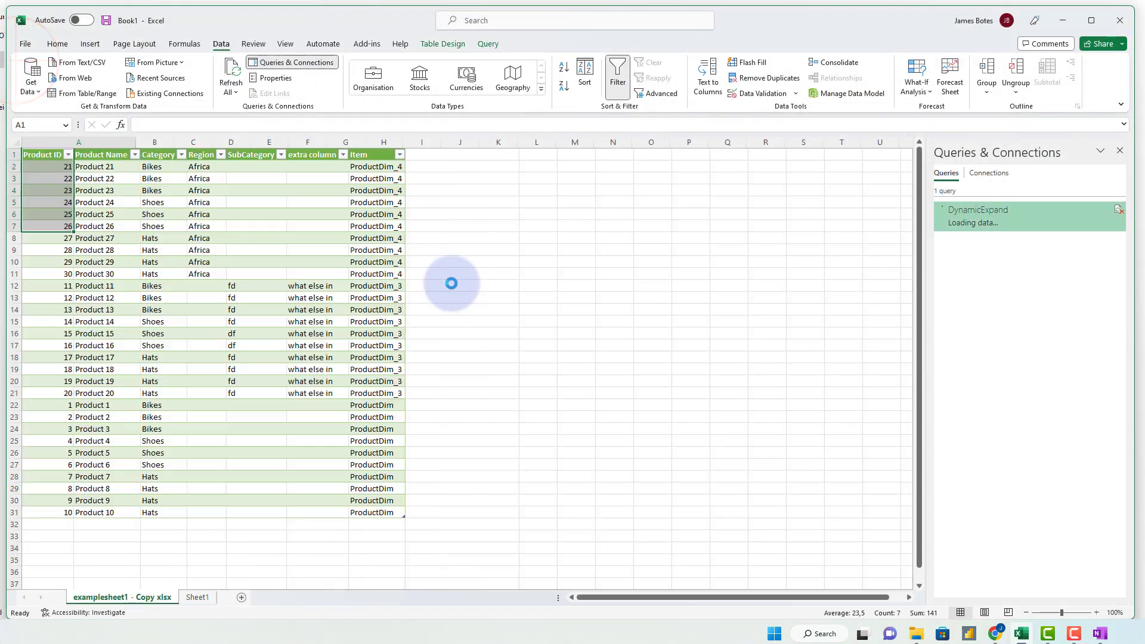
Remove the Item column in the DynamicExpand query and reload the 30-row table to the sheet
{"action": "left_click", "coordinate": [511, 210]}
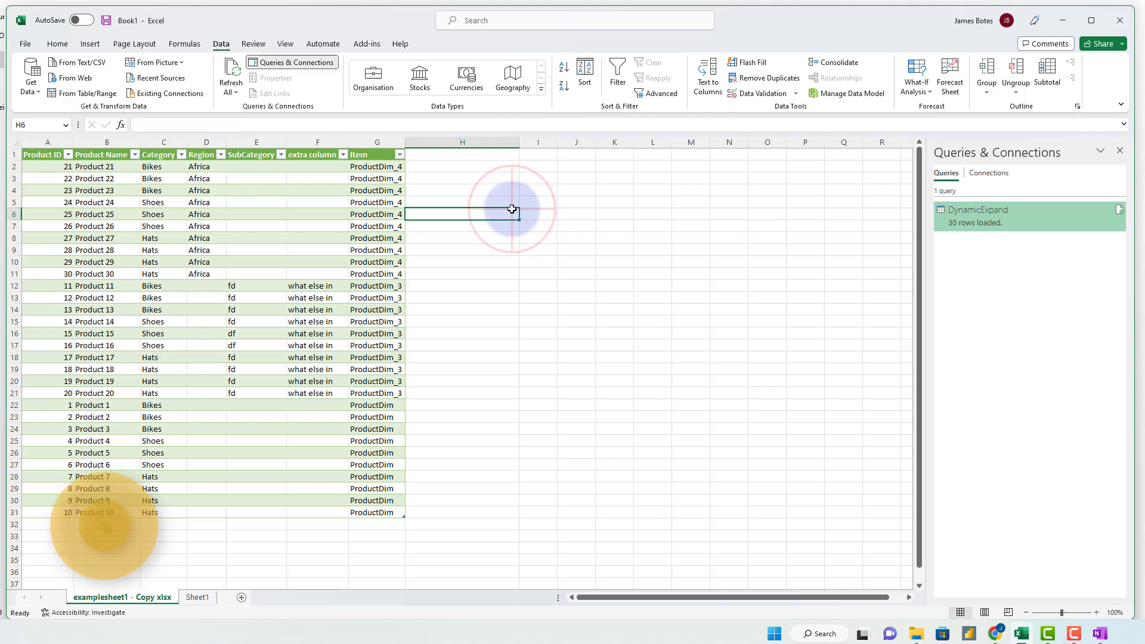
{"action": "left_click", "coordinate": [431, 236]}
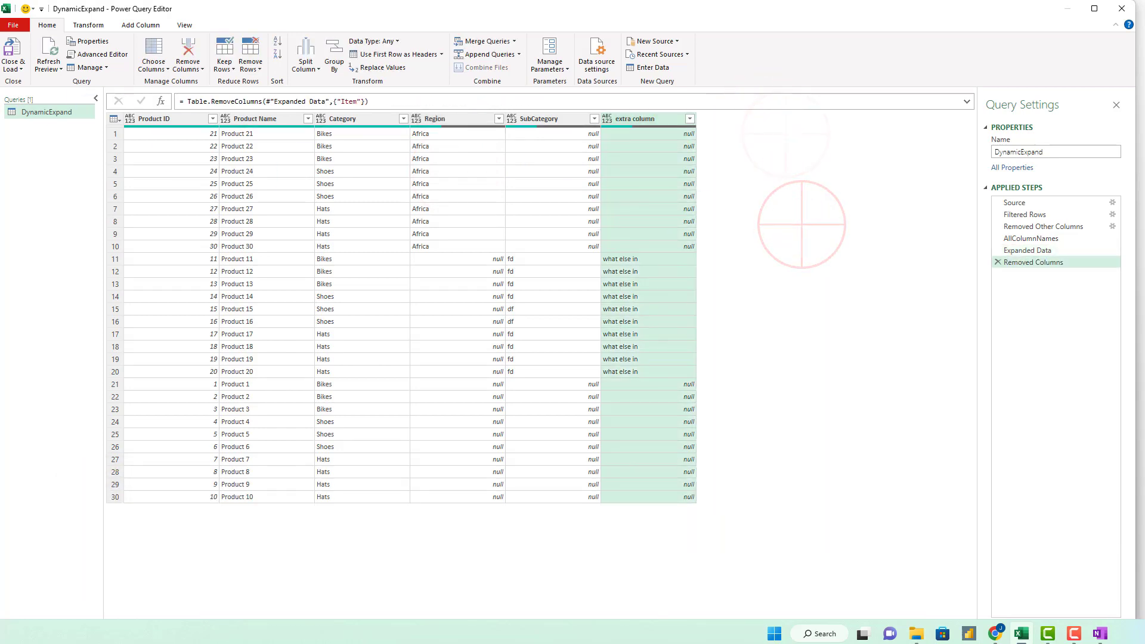
{"action": "left_click", "coordinate": [12, 55]}
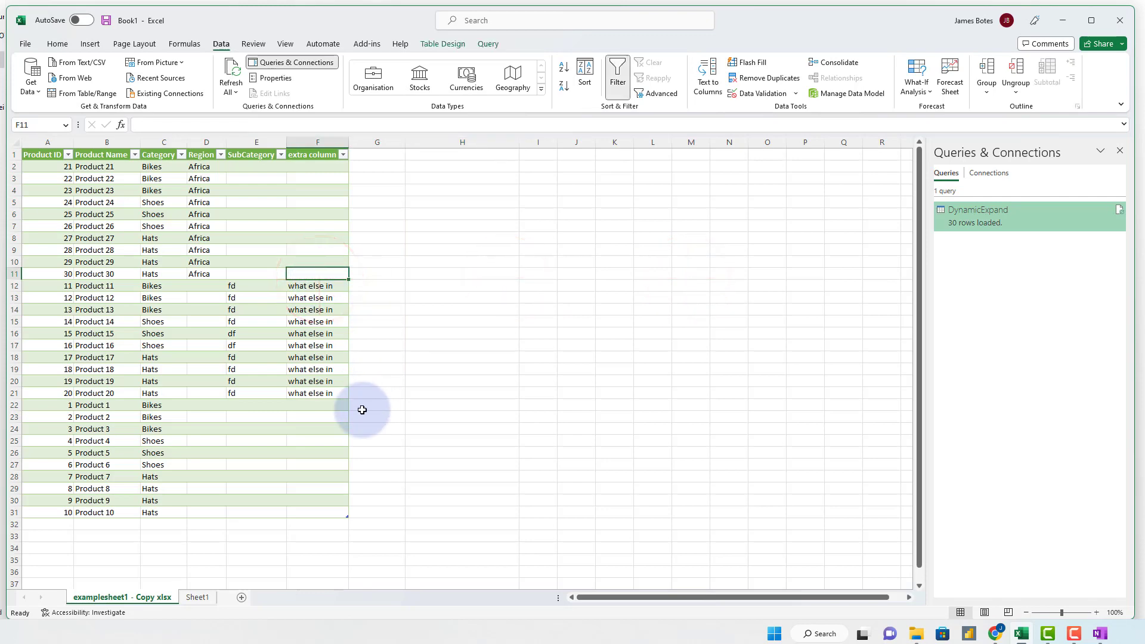
{"action": "key", "text": "alt+tab"}
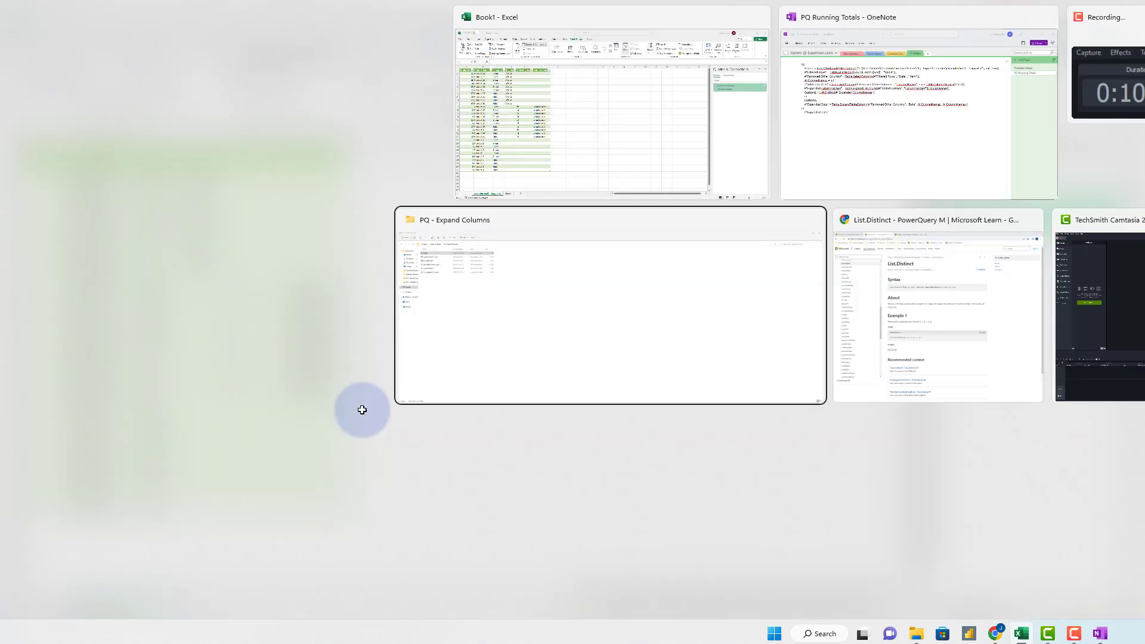
In the source workbook, rename a third-table header and add a 'blank copl' header beside the first table
{"action": "left_click", "coordinate": [612, 109]}
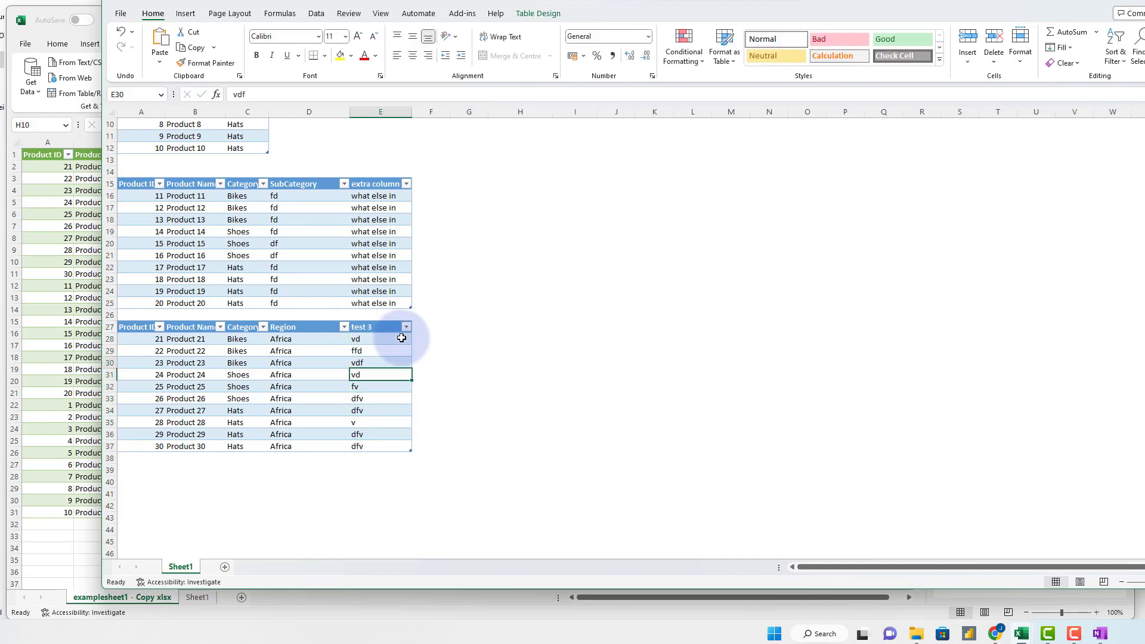
{"action": "left_click", "coordinate": [308, 326]}
{"action": "type", "text": " Sub 5"}
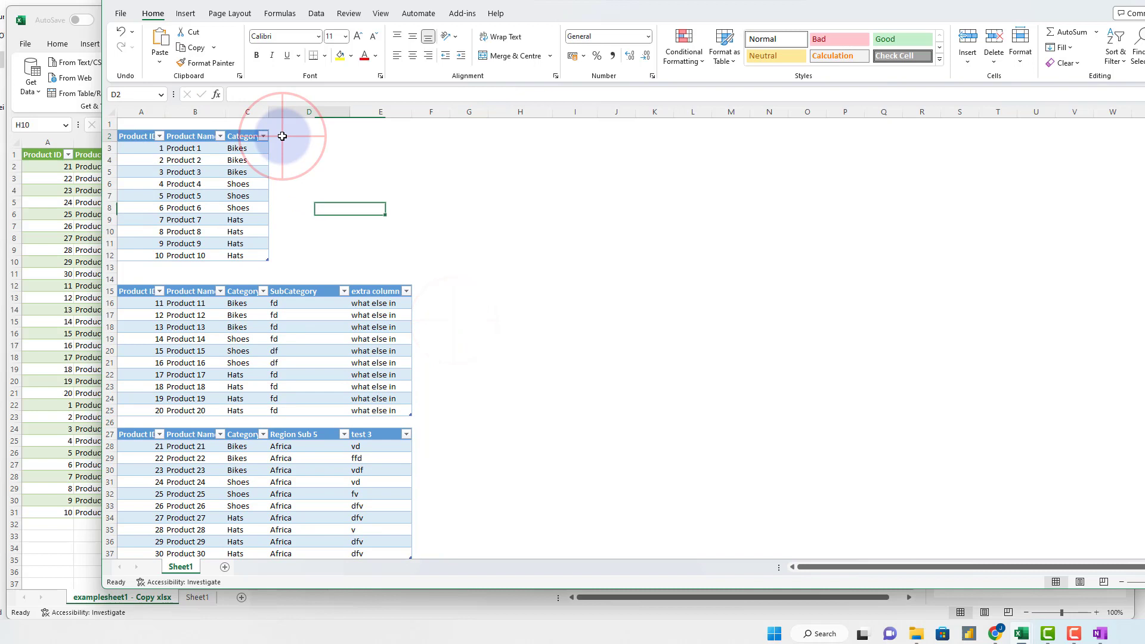
{"action": "left_click", "coordinate": [307, 136]}
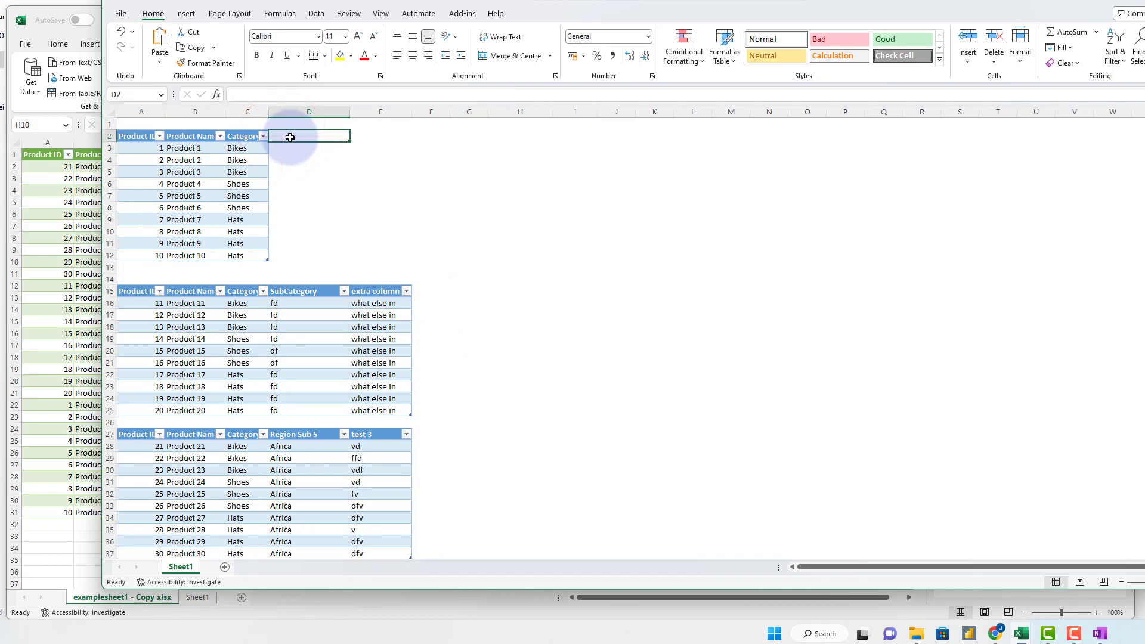
{"action": "type", "text": "blank copl"}
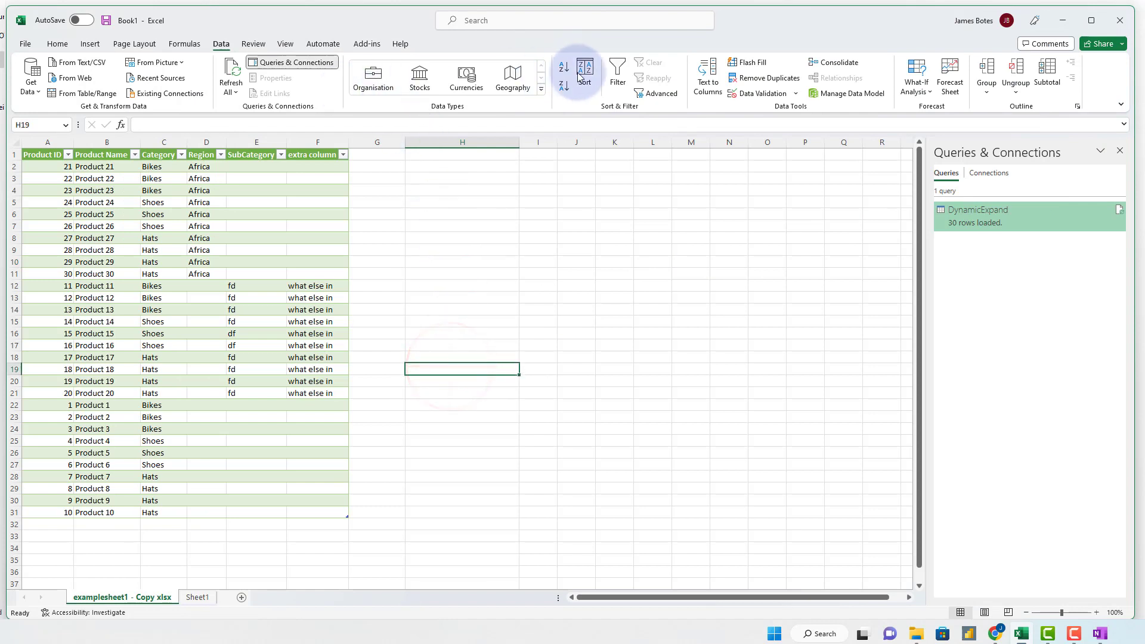
Refresh All so DynamicExpand picks up Region Sub 5, test 3 and blank coplum, then check their values
{"action": "left_click", "coordinate": [230, 73]}
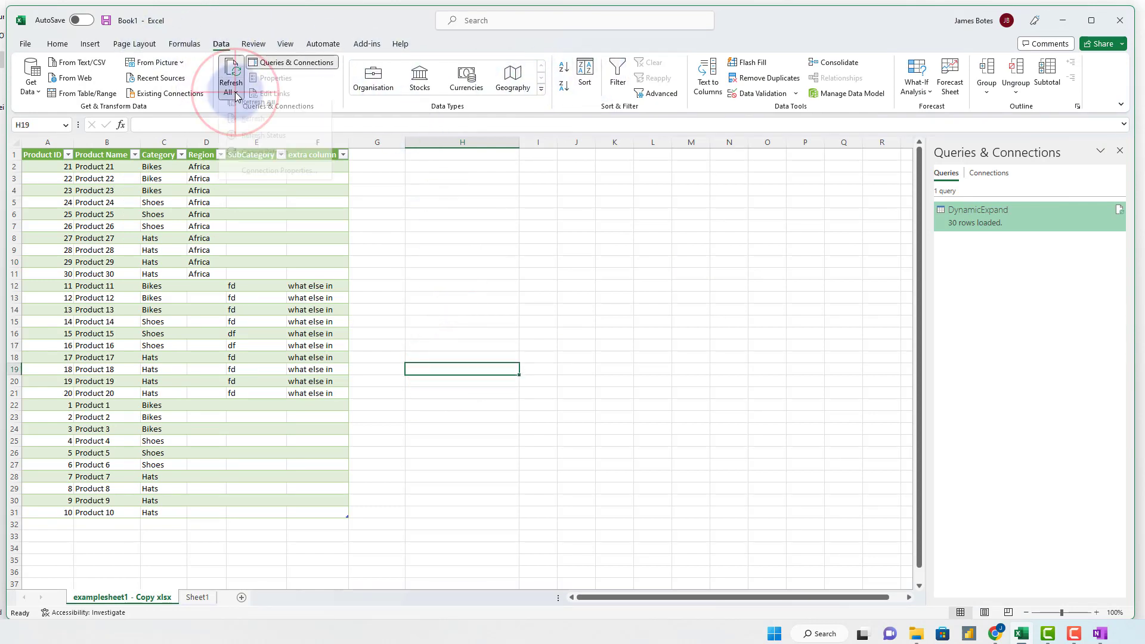
{"action": "left_click", "coordinate": [230, 75]}
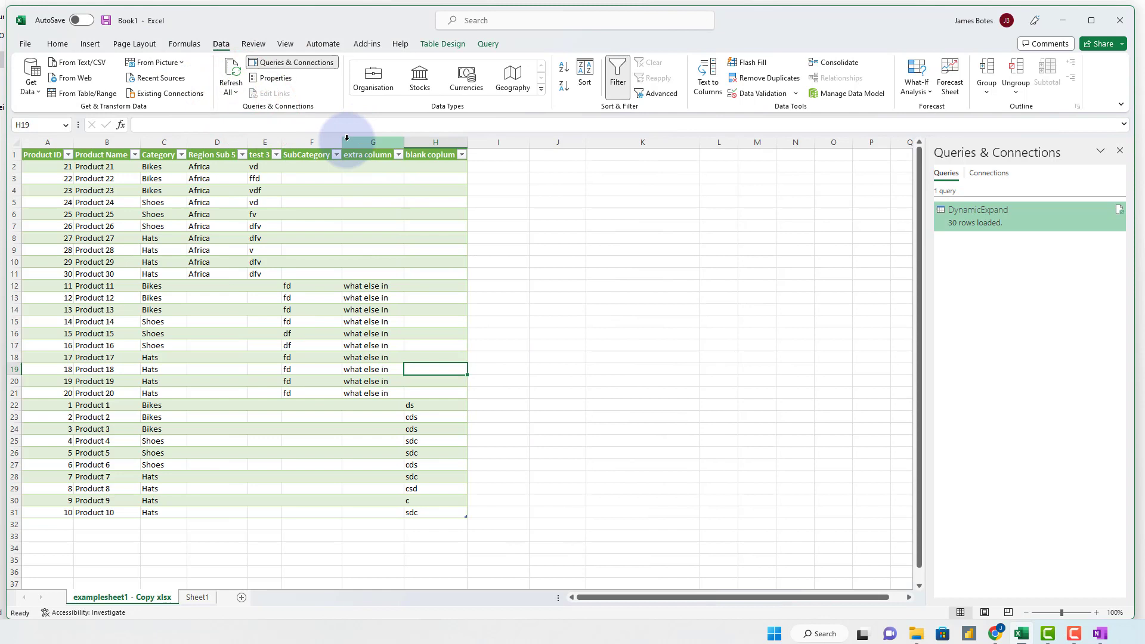
{"action": "left_click", "coordinate": [265, 238]}
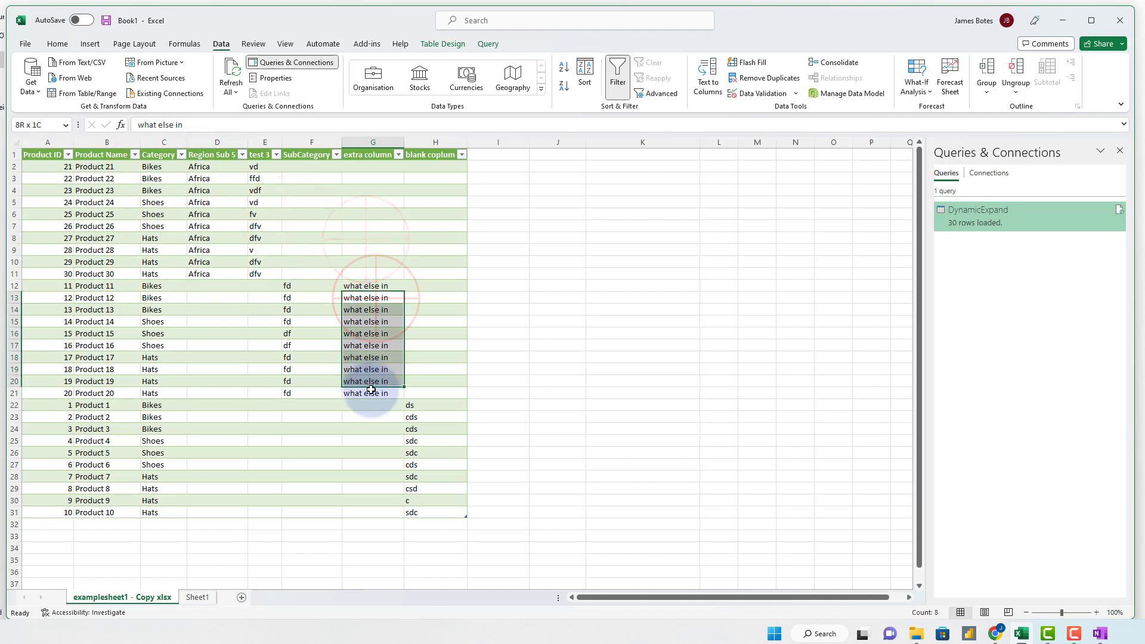
{"action": "left_click", "coordinate": [434, 404]}
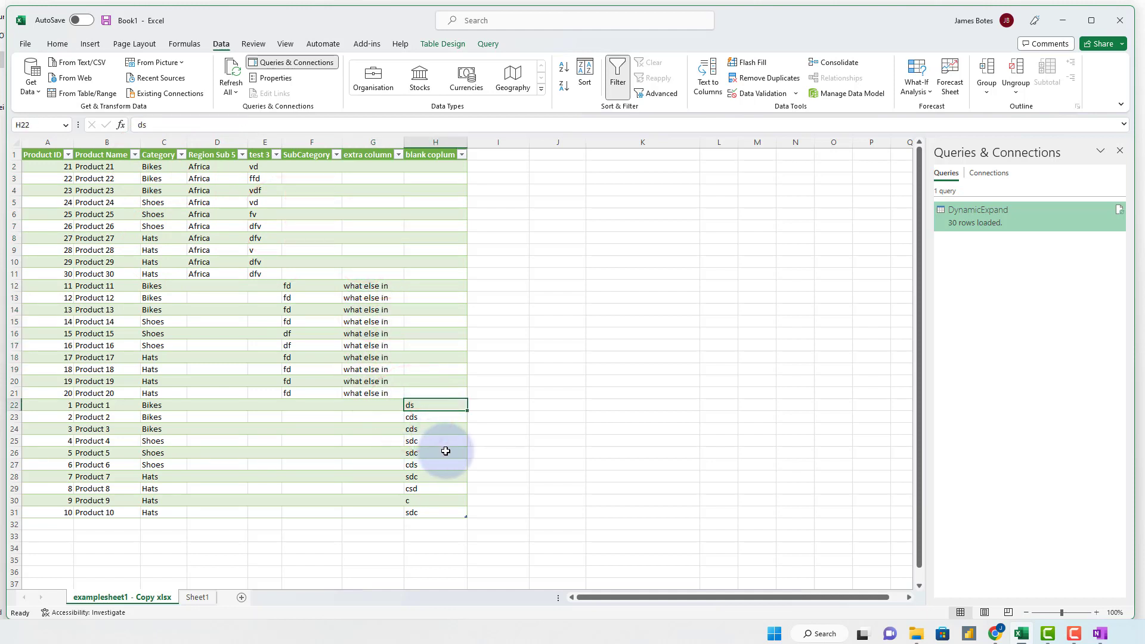